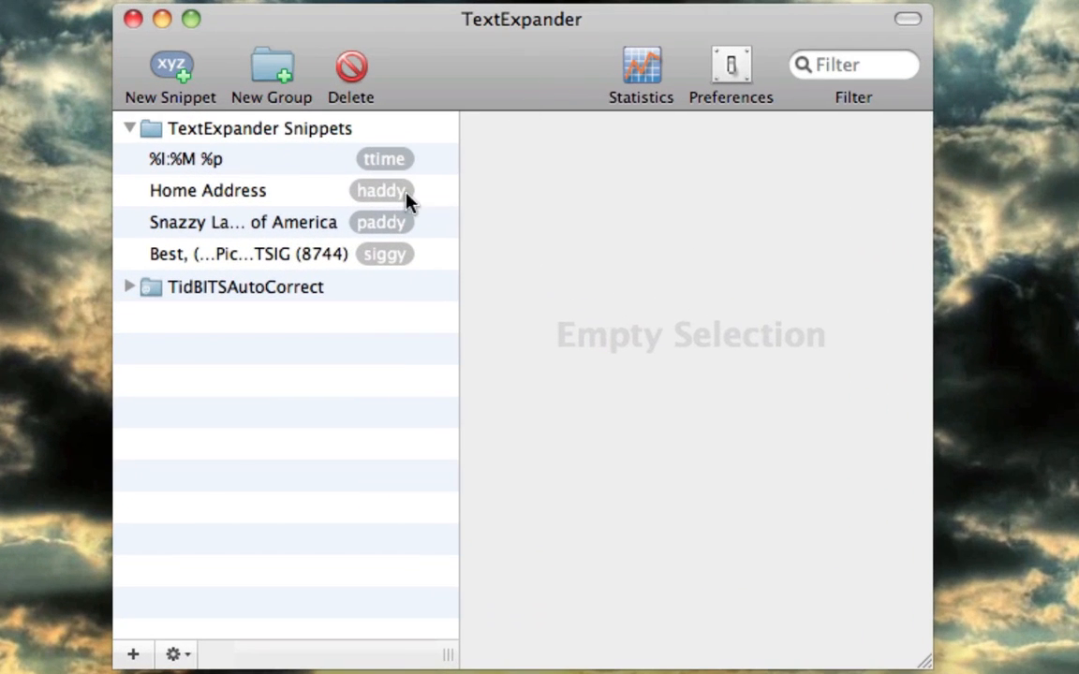
# View the paddy snippet's four-line Snazzy Labs address in its content field, then reselect its row
pyautogui.click(243, 222)
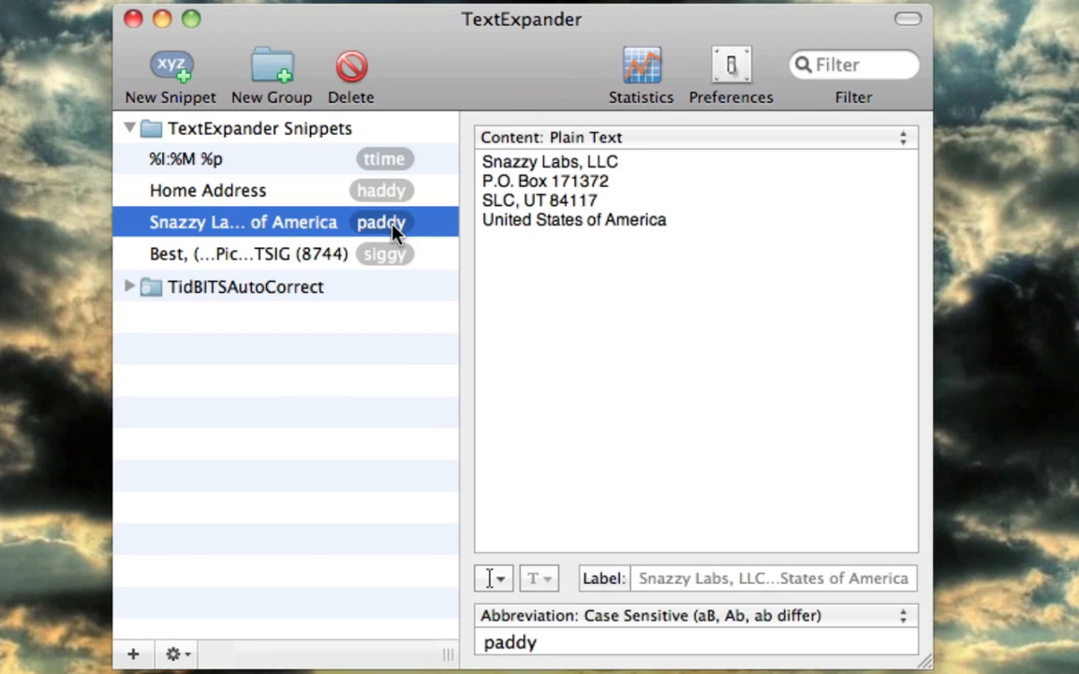
pyautogui.moveTo(379, 241)
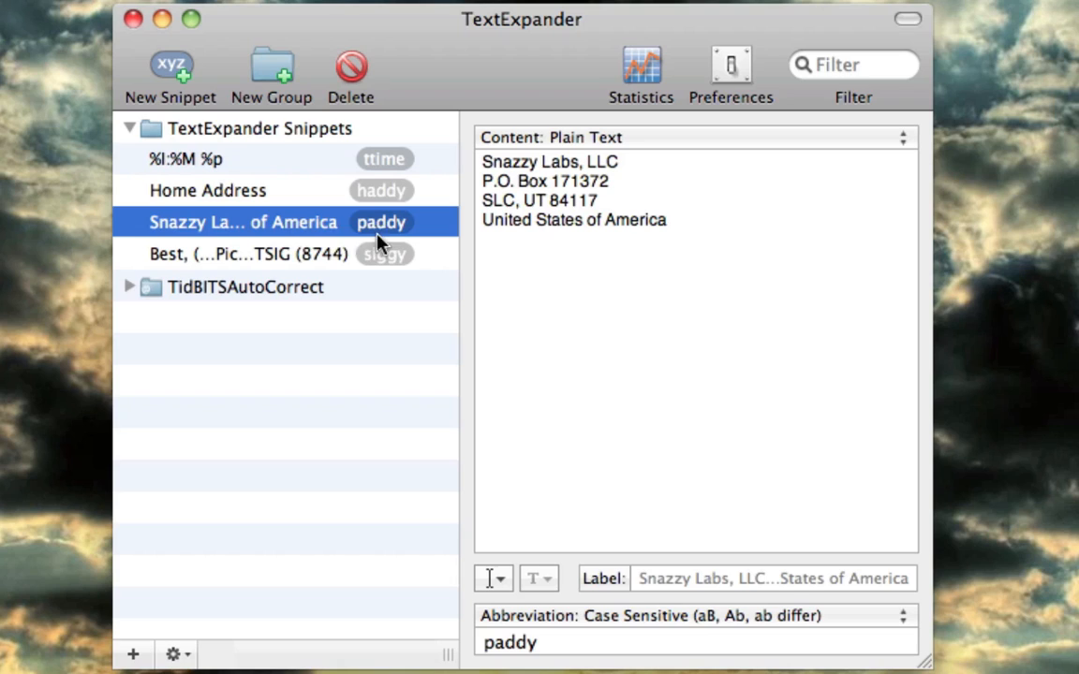
pyautogui.click(637, 225)
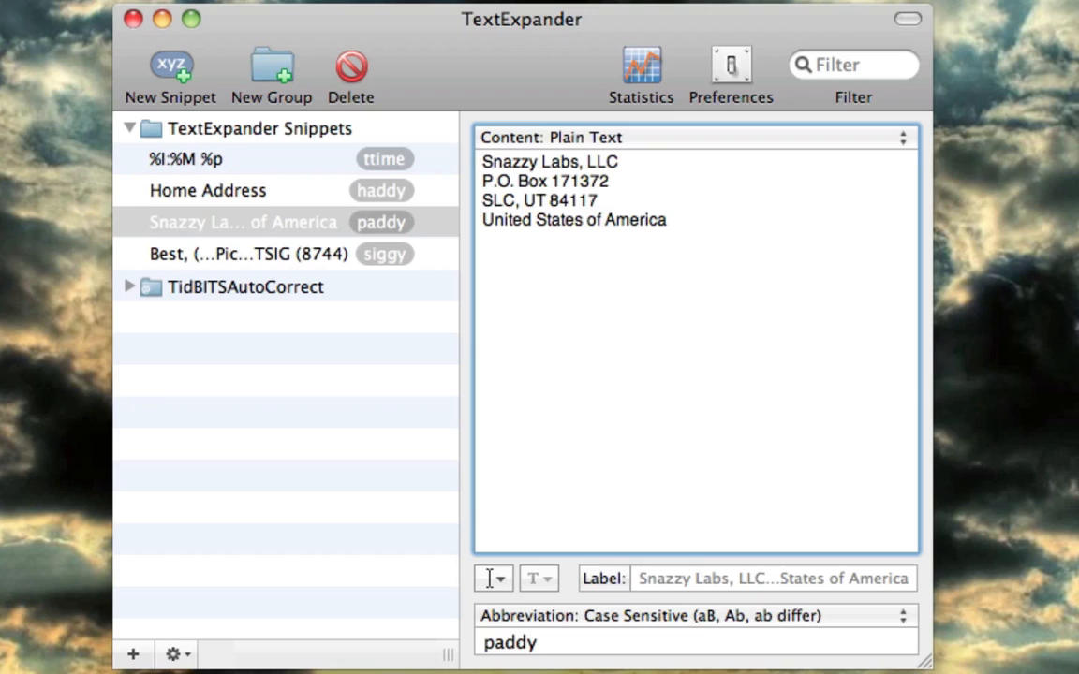
pyautogui.click(667, 219)
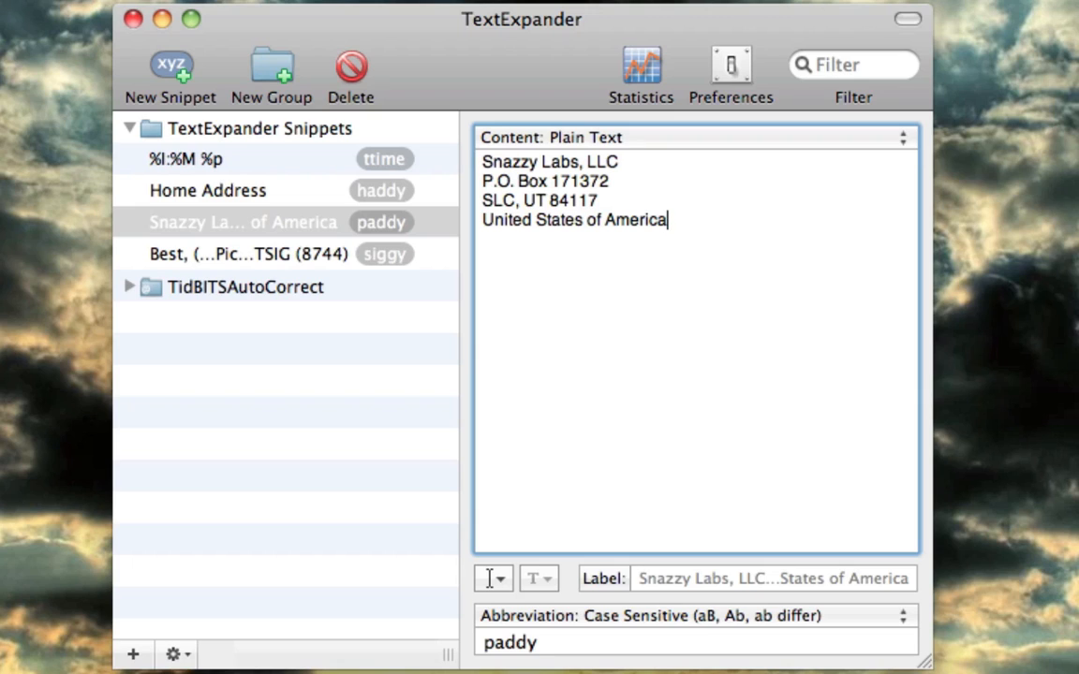
pyautogui.click(244, 222)
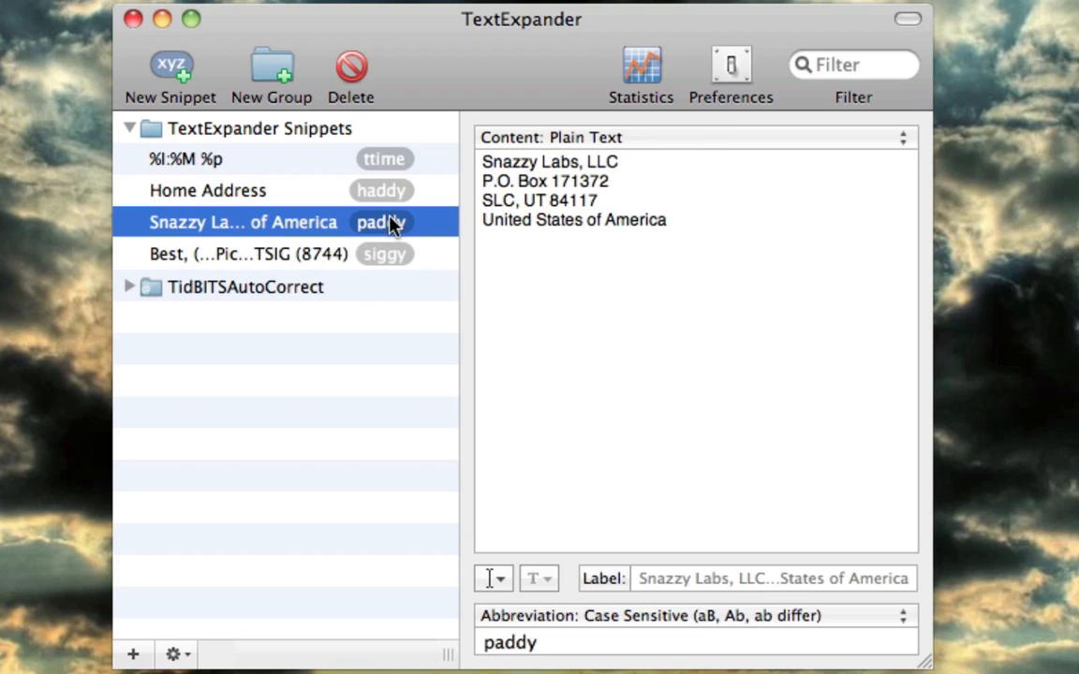
pyautogui.moveTo(363, 231)
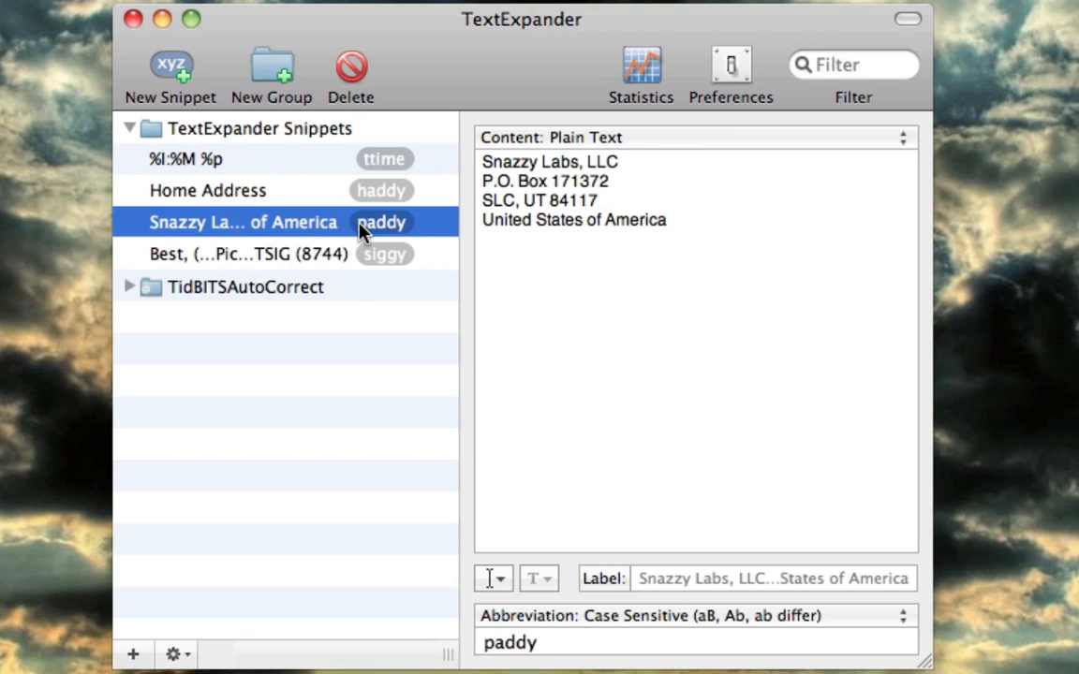
pyautogui.moveTo(405, 224)
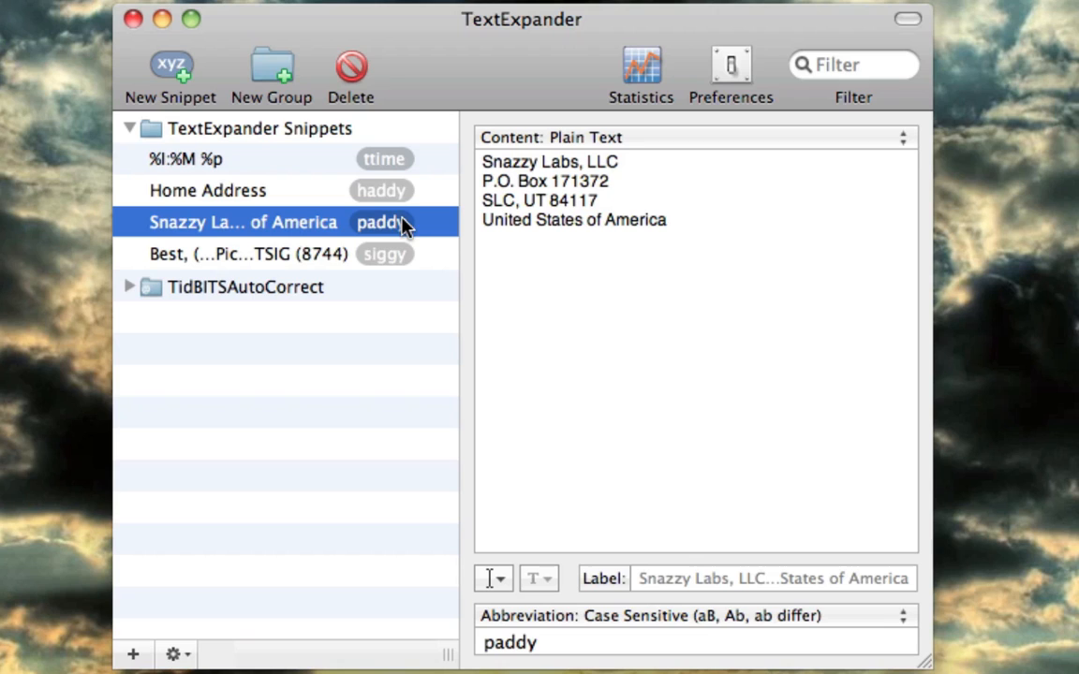
pyautogui.moveTo(380, 154)
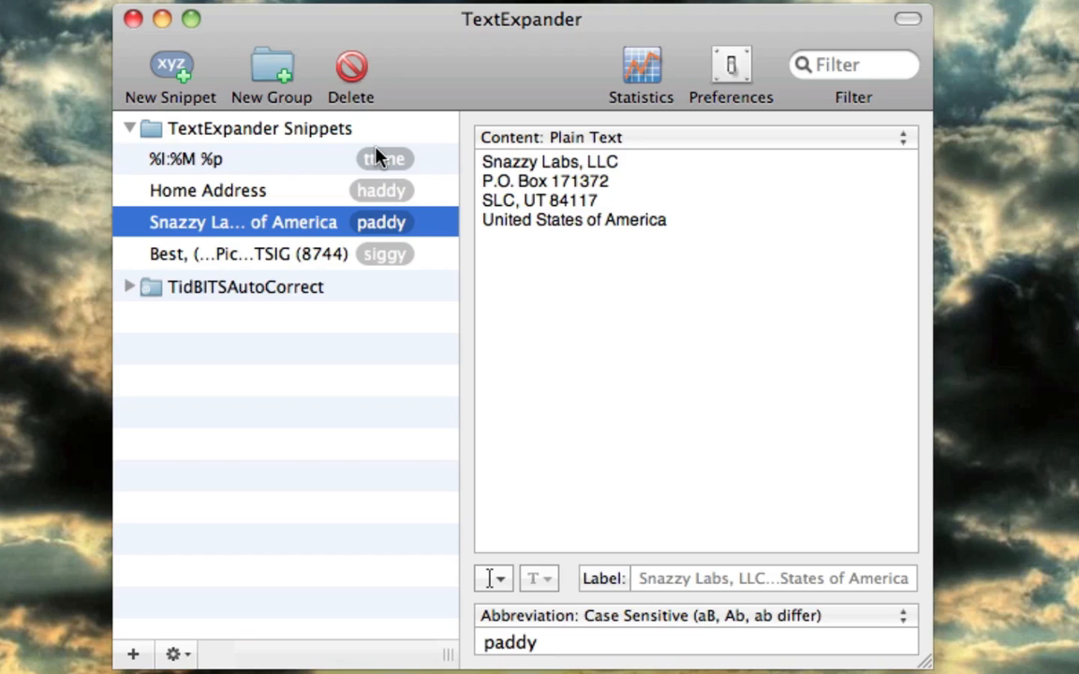
pyautogui.click(241, 253)
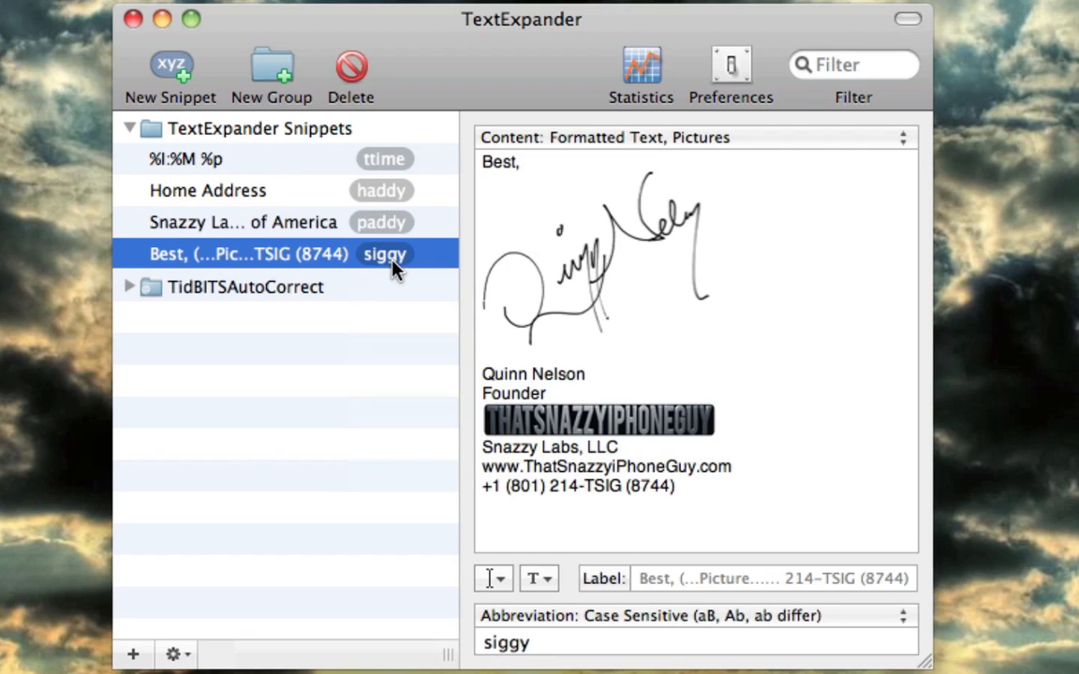
pyautogui.moveTo(402, 262)
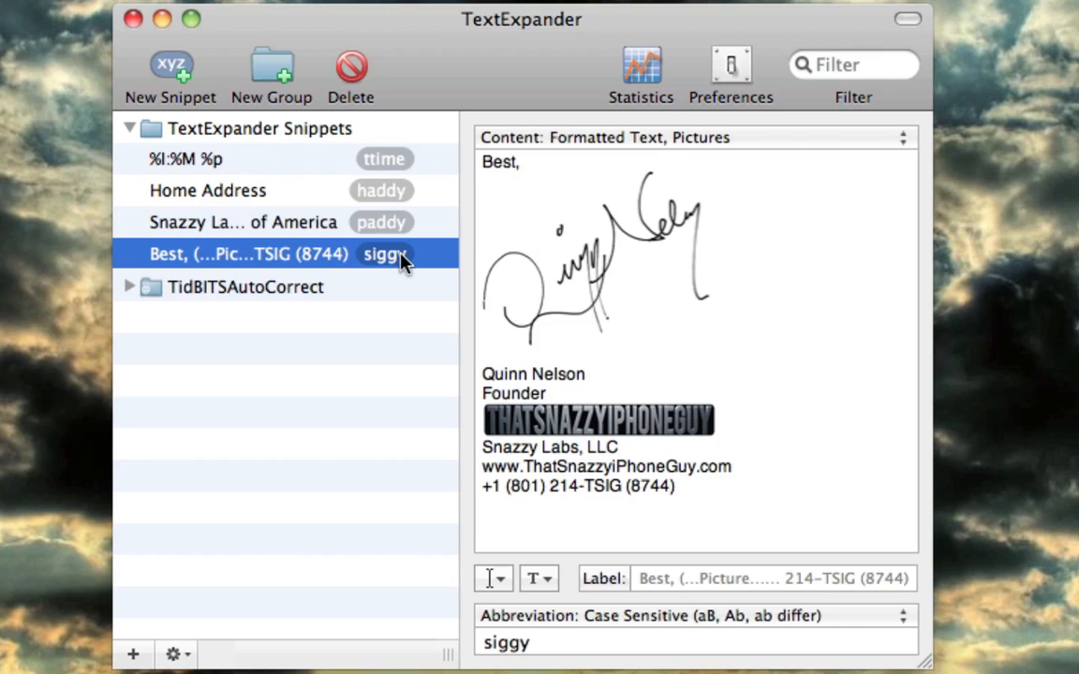
pyautogui.moveTo(423, 248)
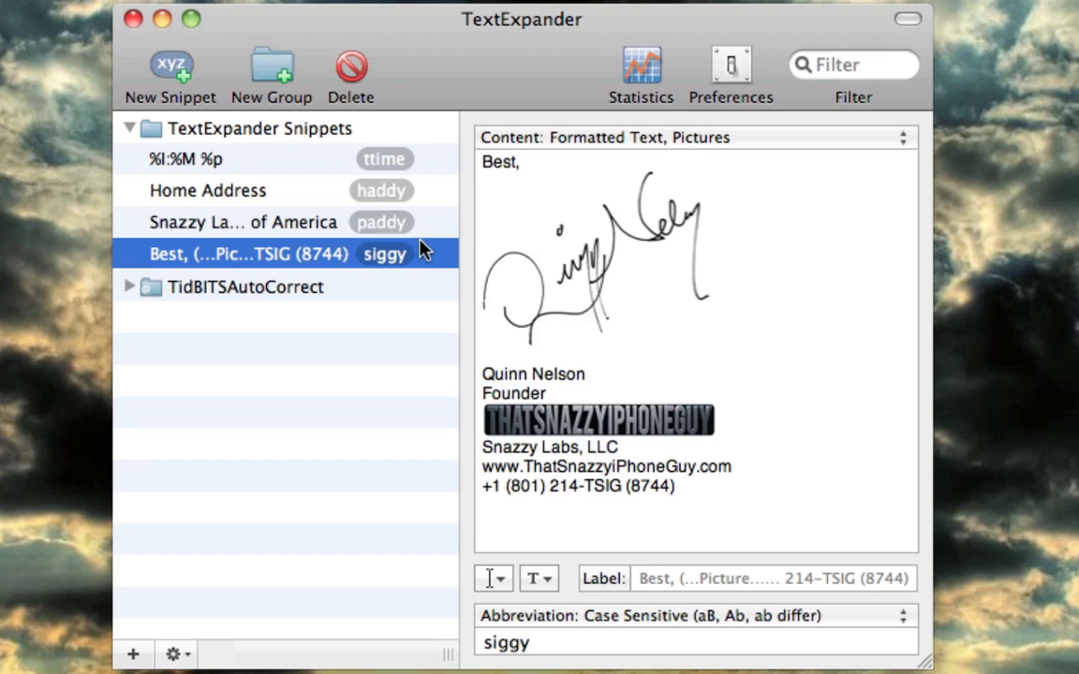
pyautogui.click(243, 222)
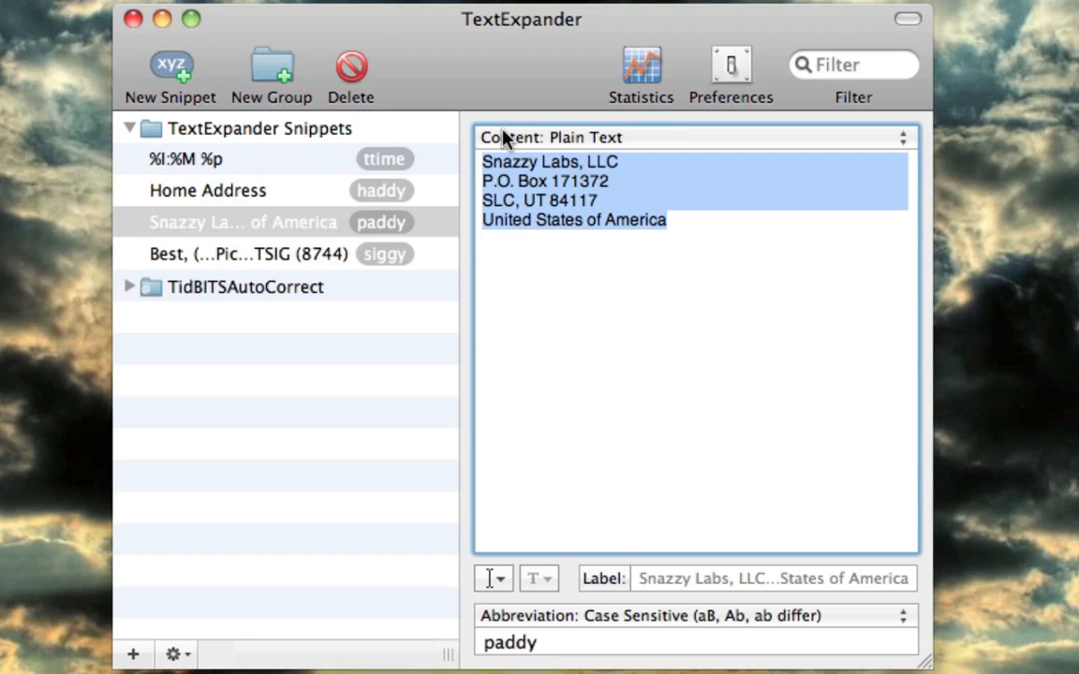
# Select all of the paddy address text, then view the siggy signature snippet
pyautogui.click(244, 222)
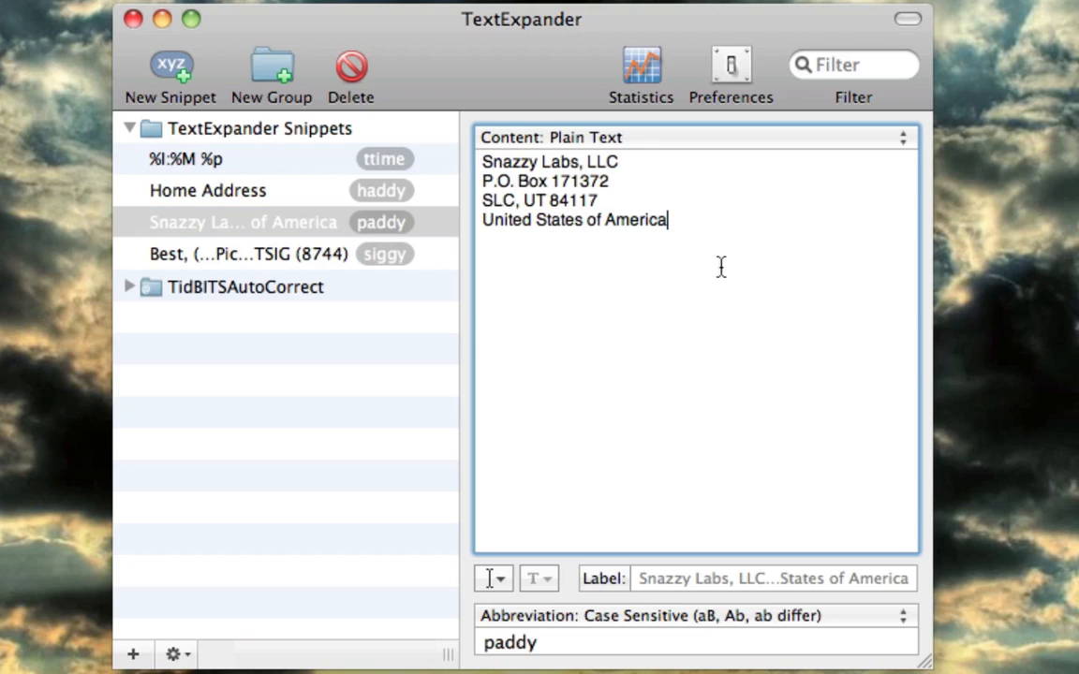
pyautogui.press('cmd+a')
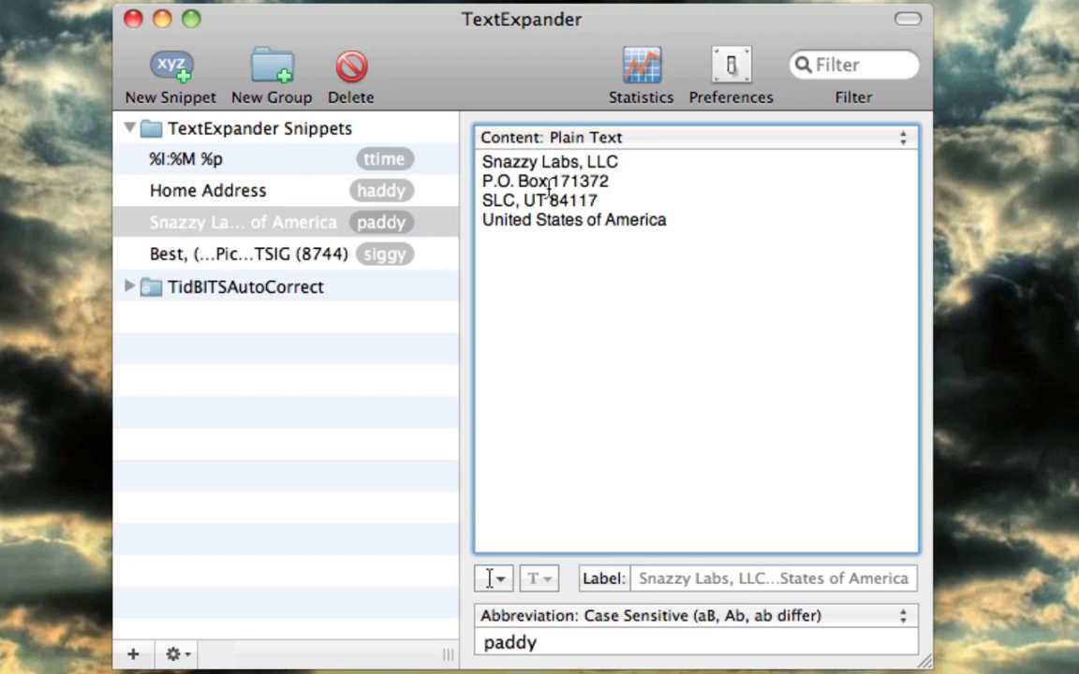
pyautogui.click(234, 253)
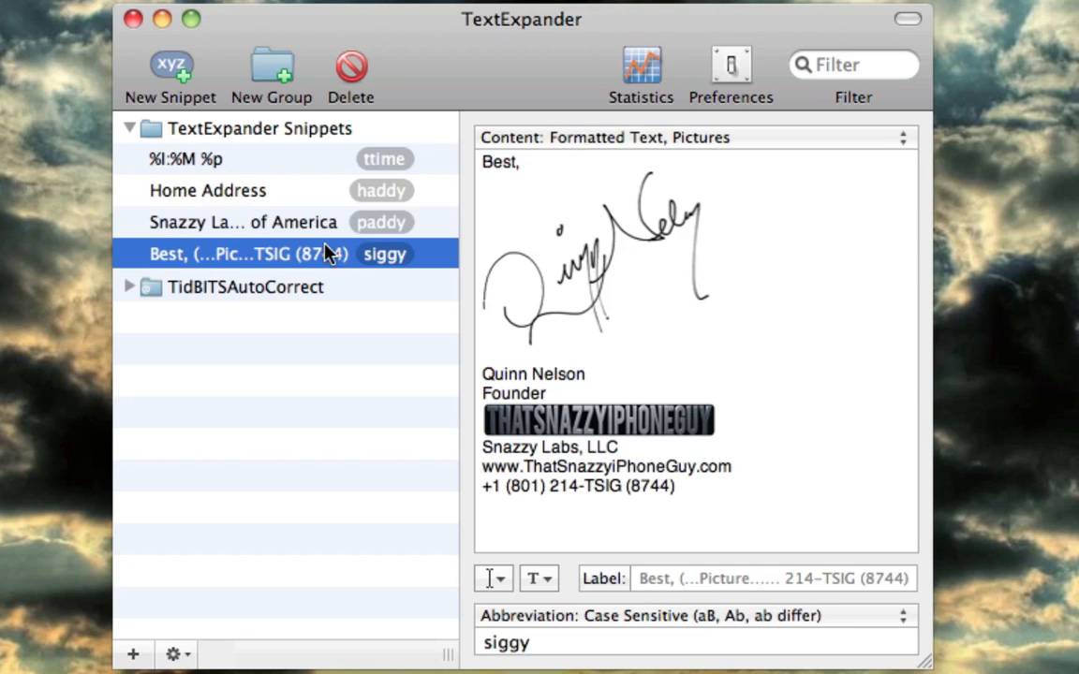
pyautogui.click(243, 222)
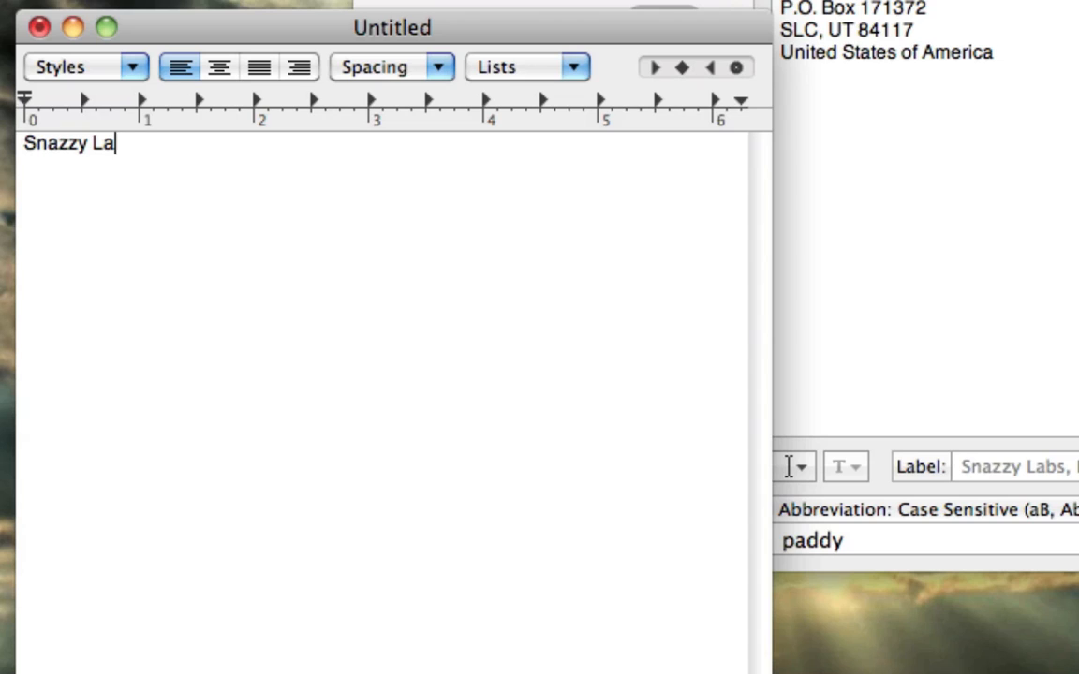
# Expand paddy into the full address, ending 'SLC, UT 84117, United States of America', then select all
pyautogui.write('v')
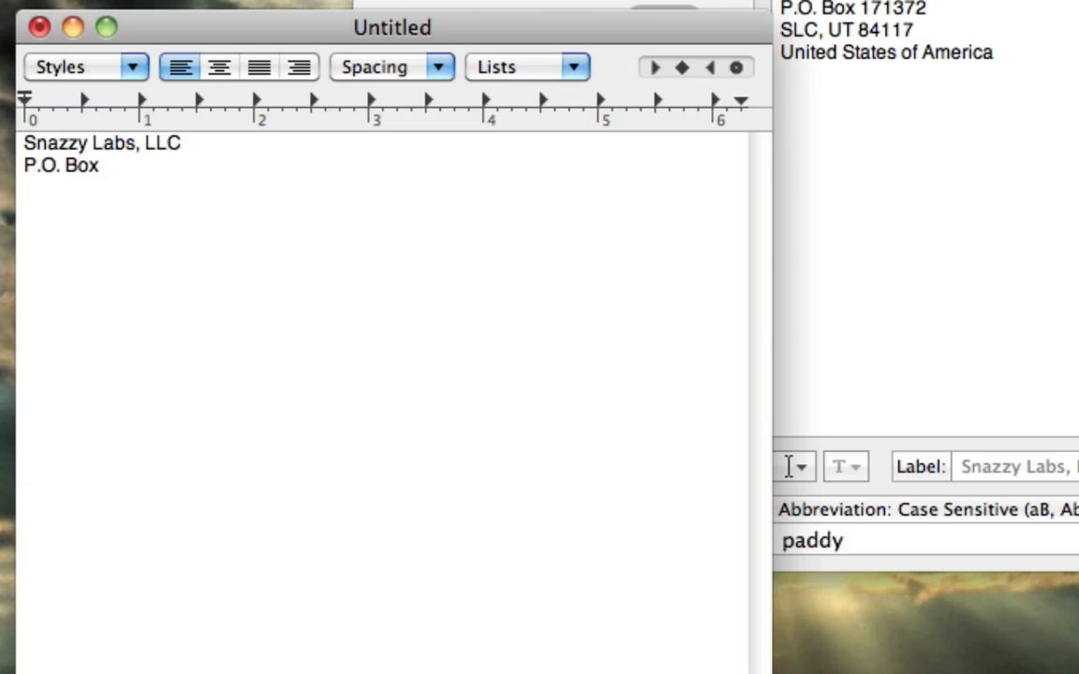
pyautogui.write('171372')
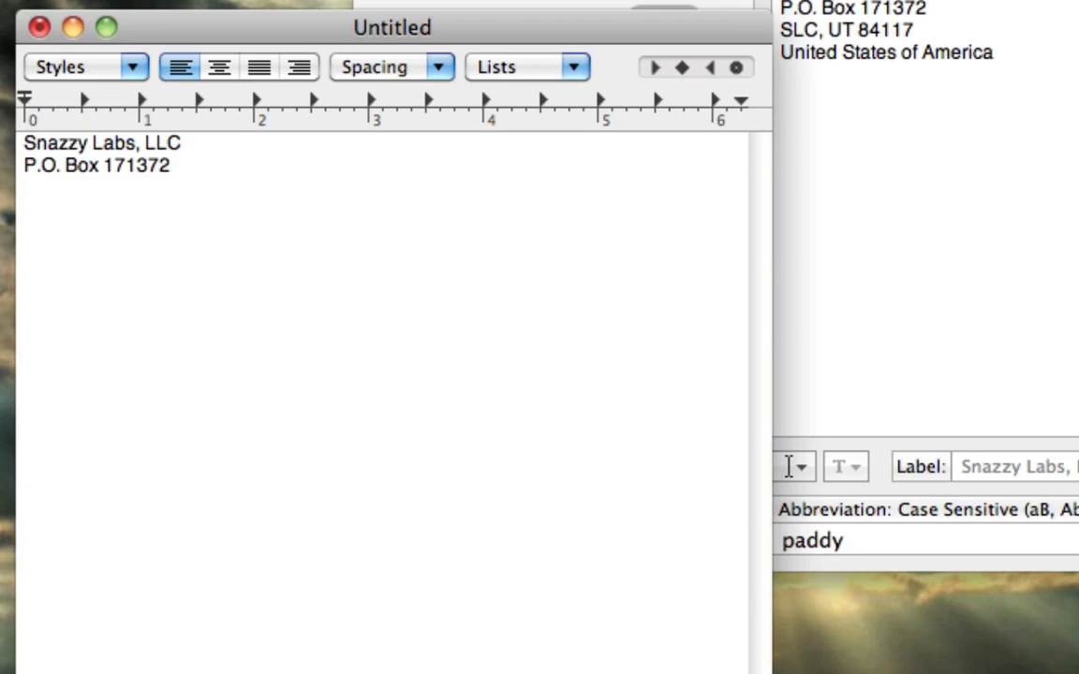
pyautogui.write('SLC, UT 8')
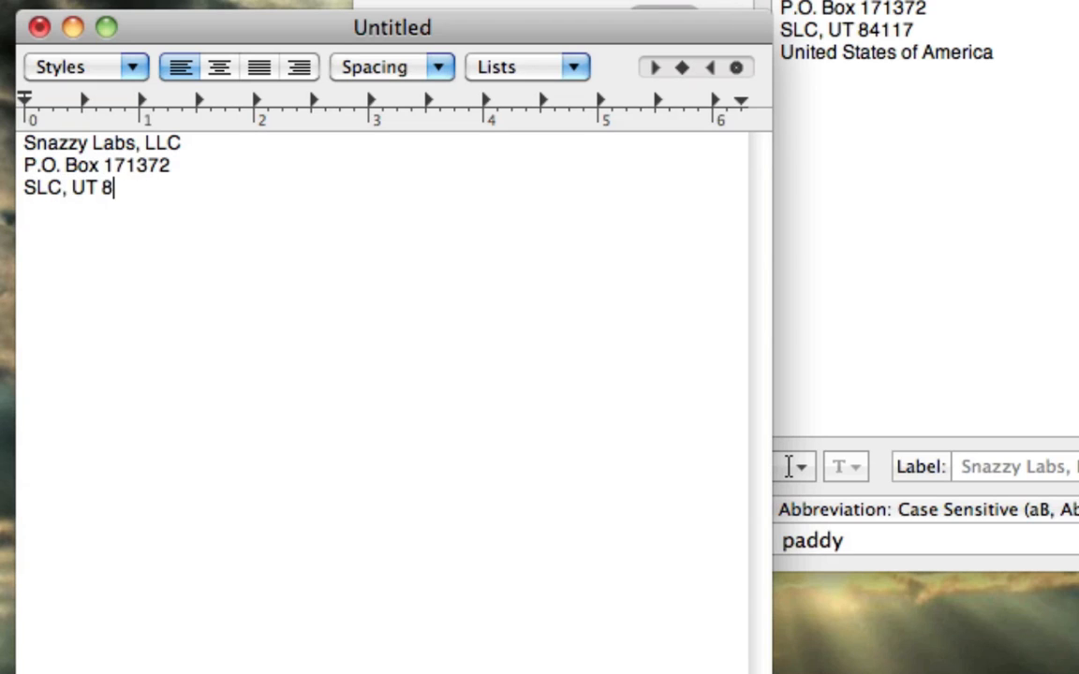
pyautogui.write('4117')
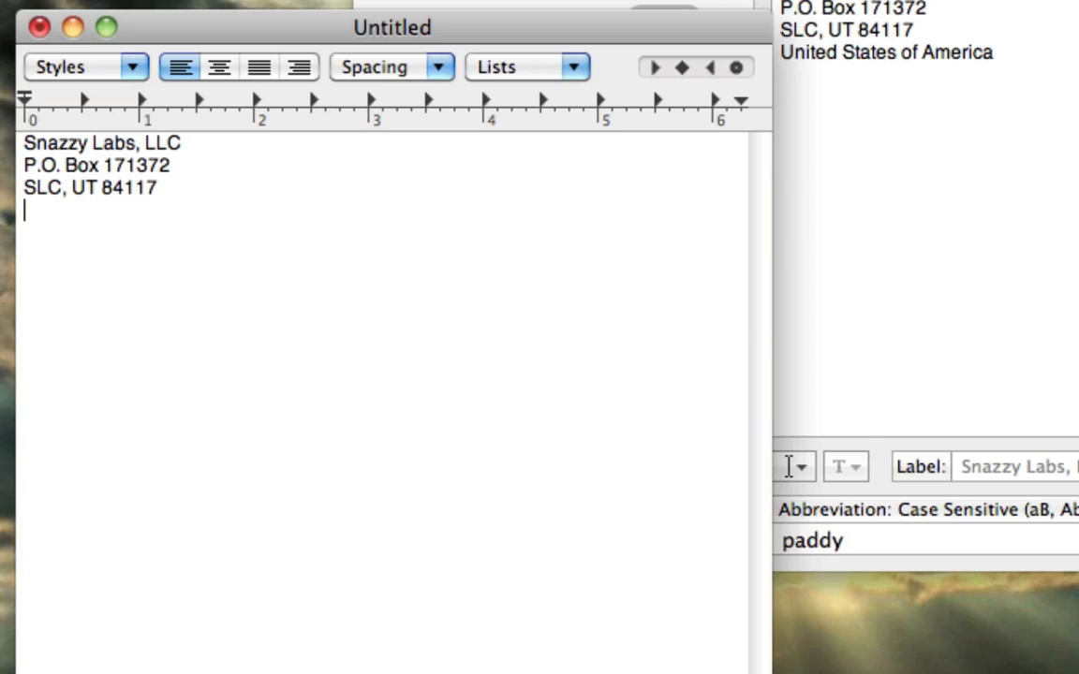
pyautogui.write('United Sta')
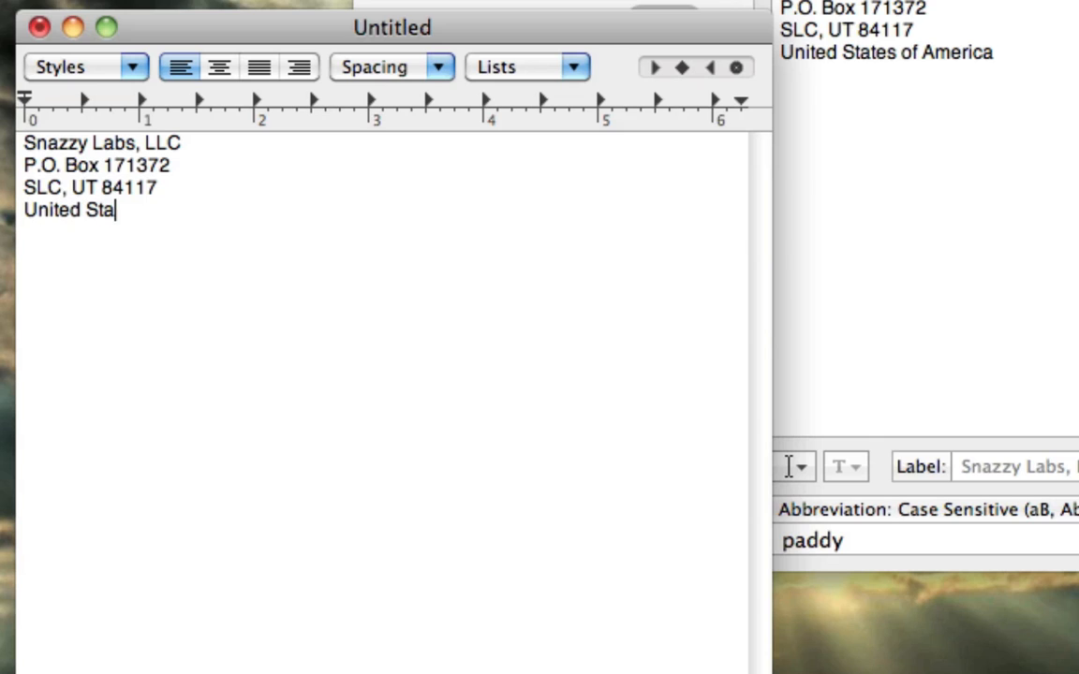
pyautogui.write('tes of America')
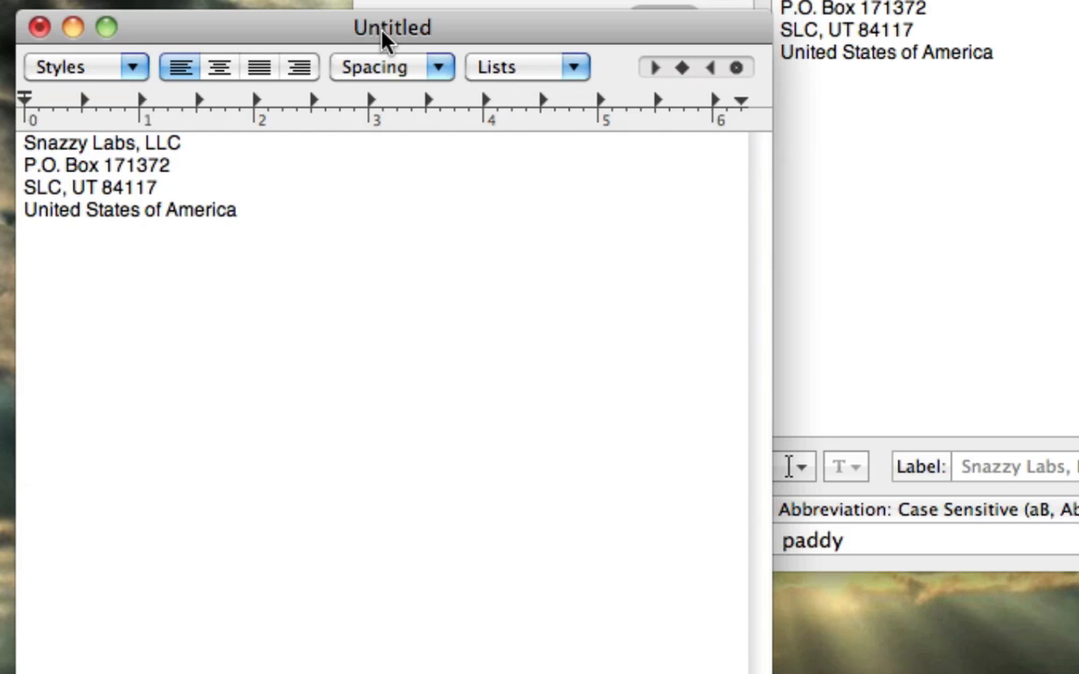
pyautogui.press('cmd+a')
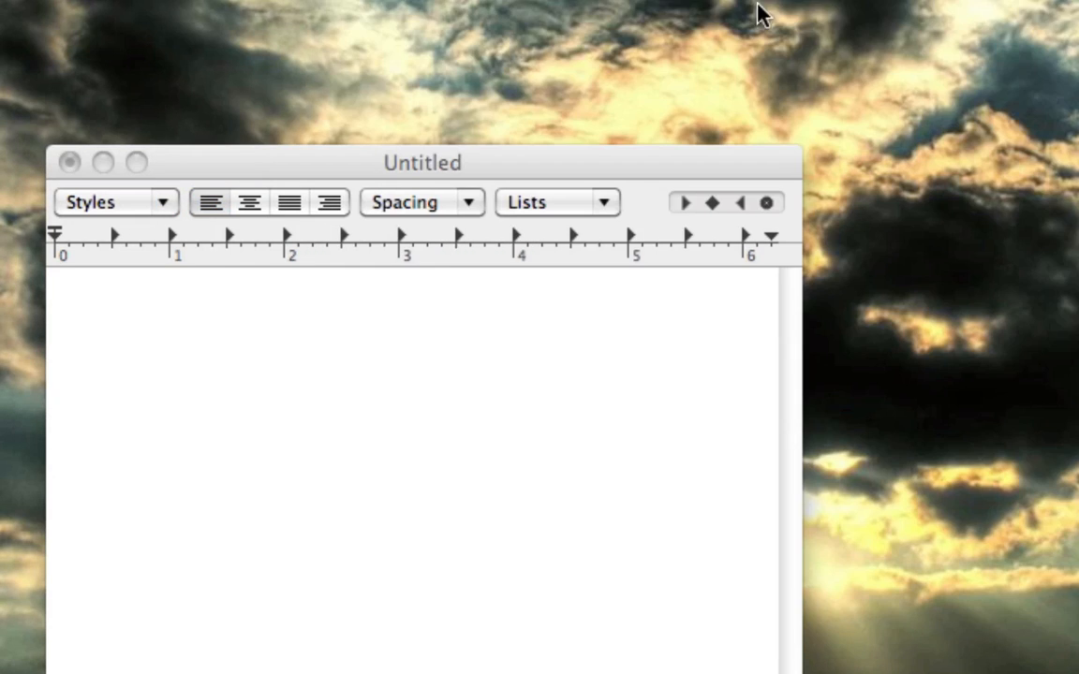
# Expand paddy into the address and siggy into the signature block below it
pyautogui.write('padd')
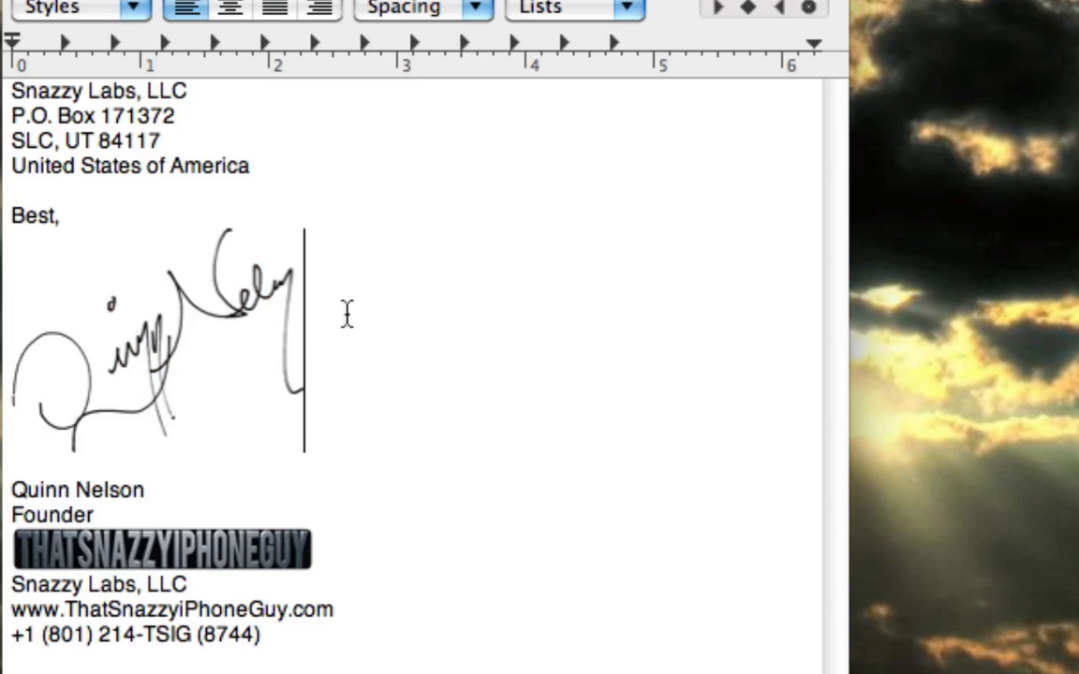
pyautogui.click(157, 340)
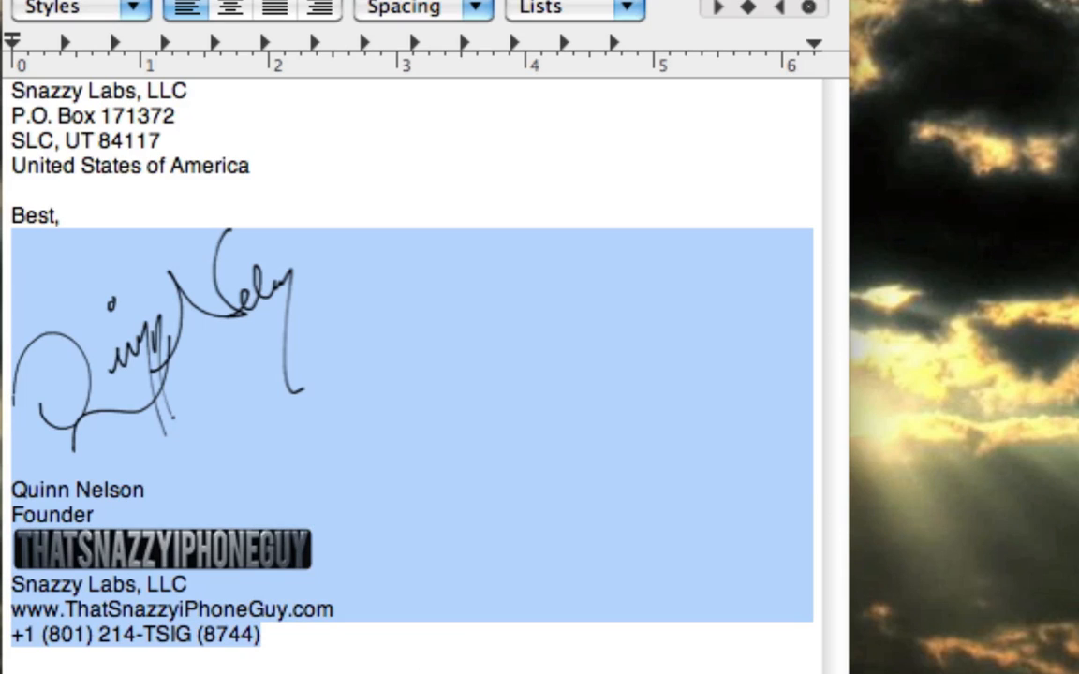
pyautogui.moveTo(492, 488)
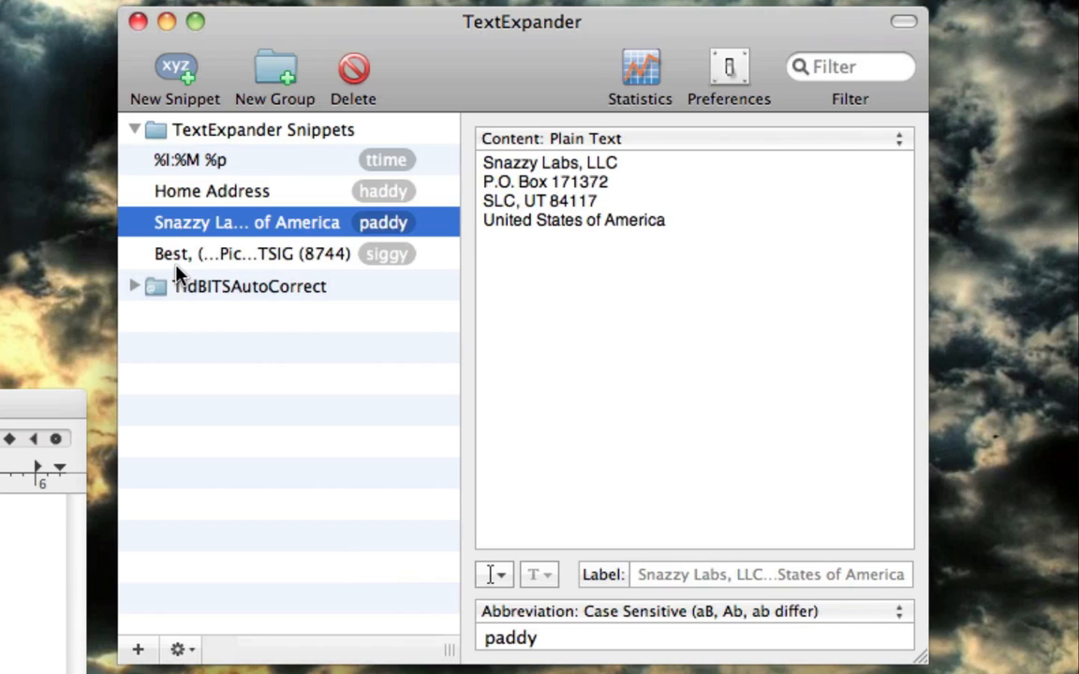
pyautogui.moveTo(208, 295)
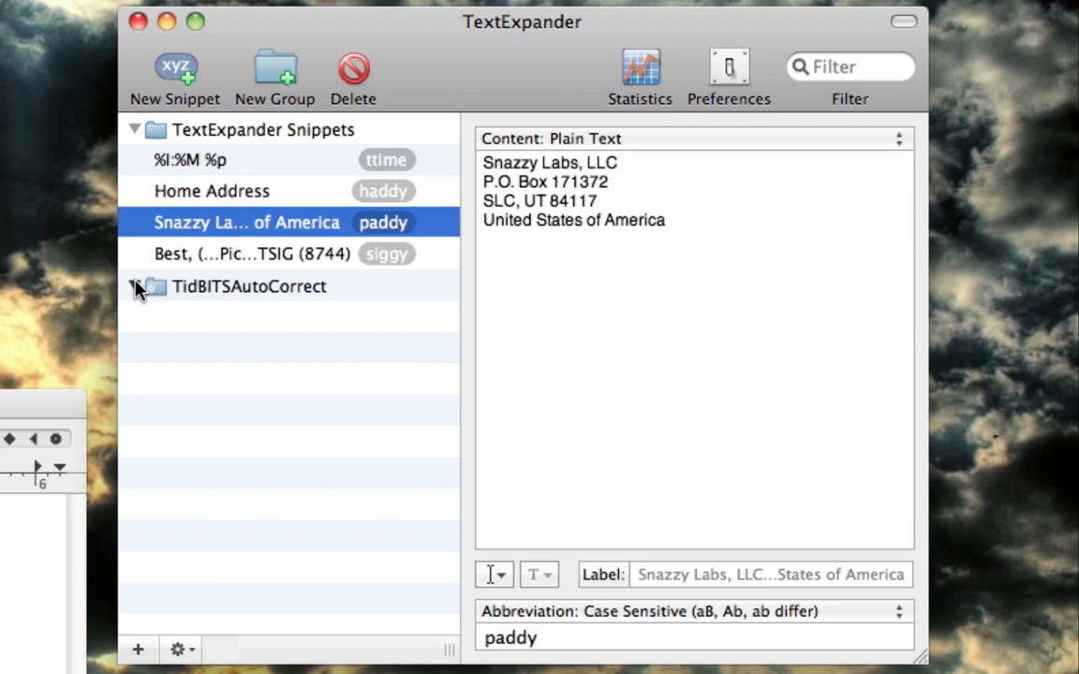
# Expand TidBITSAutoCorrect, scroll through its misspelling corrections and type 'included'
pyautogui.click(136, 286)
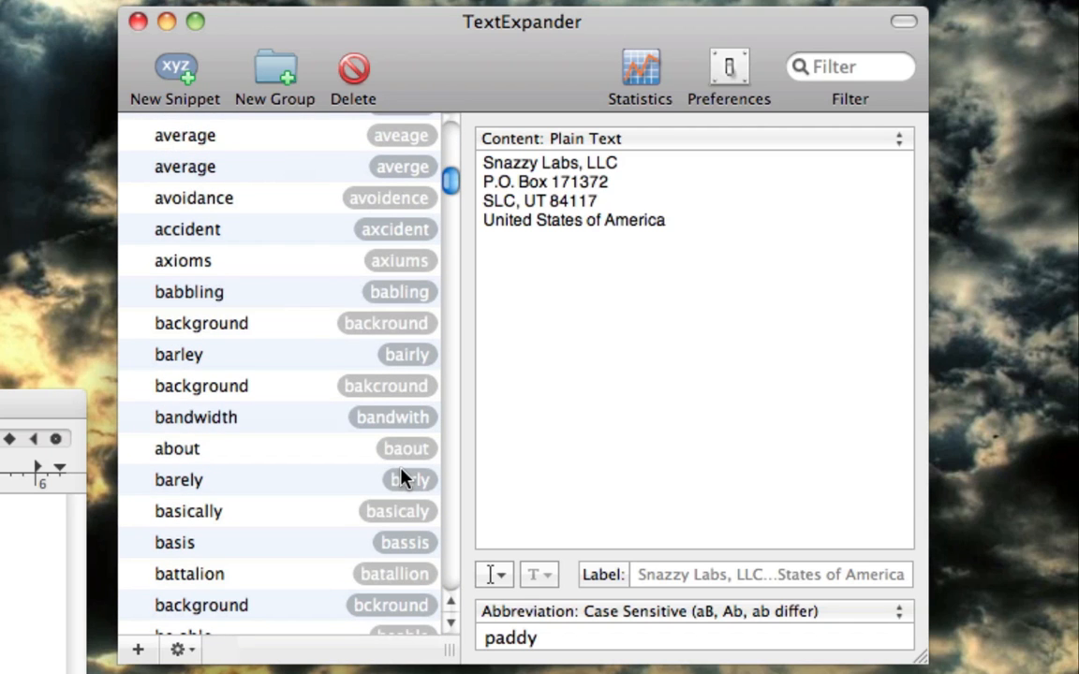
pyautogui.scroll(-3)
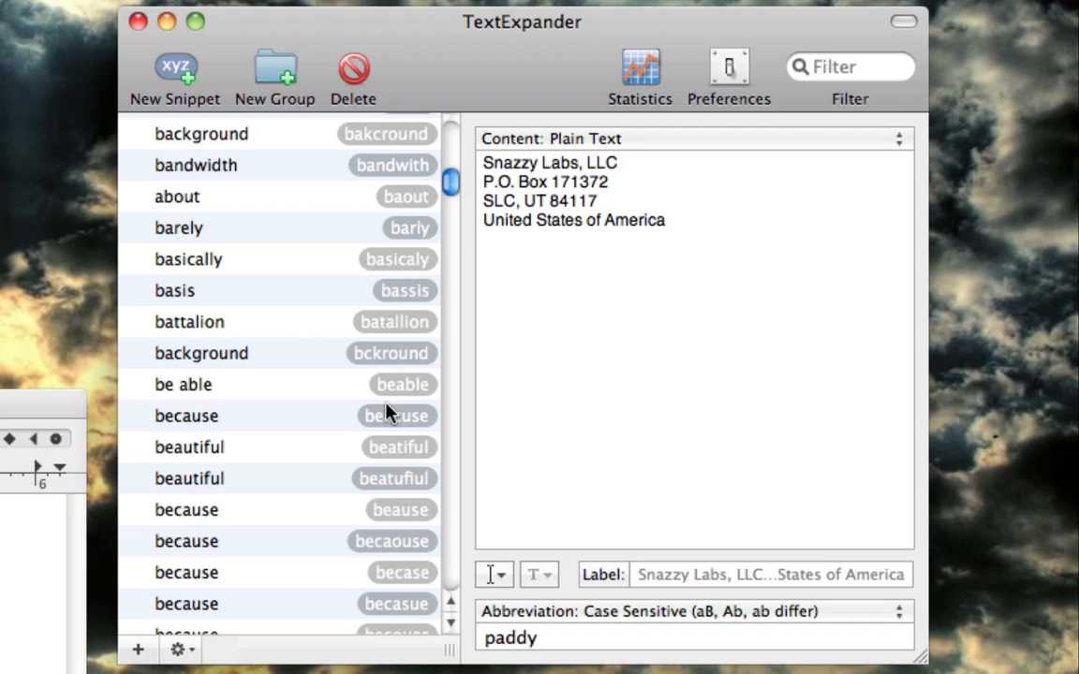
pyautogui.scroll(-3)
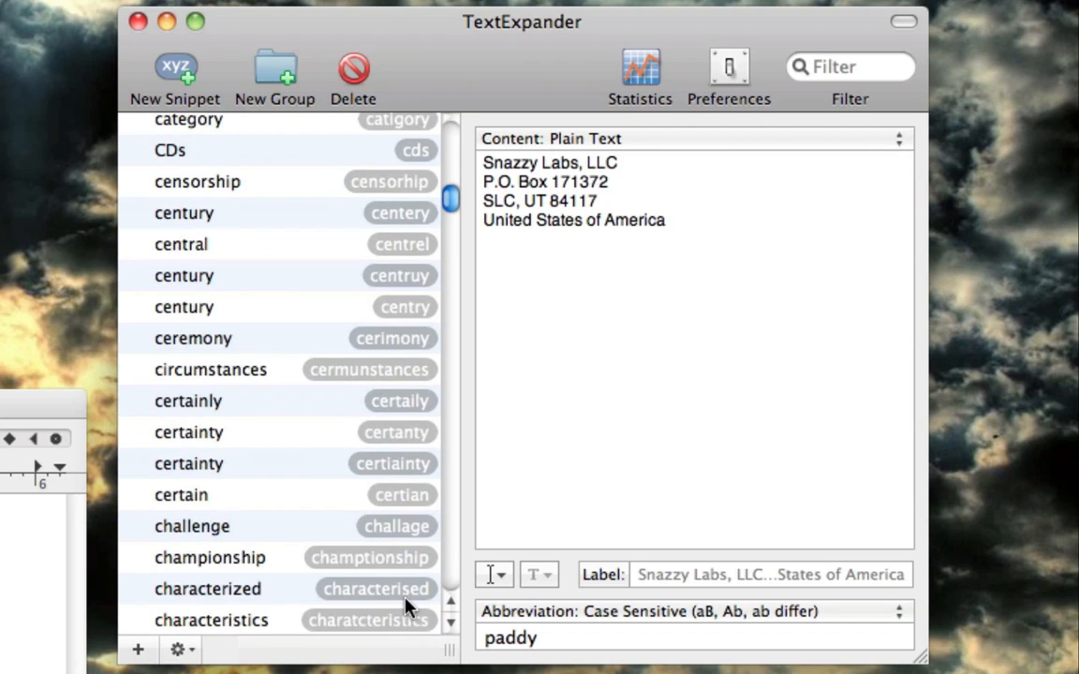
pyautogui.scroll(-3)
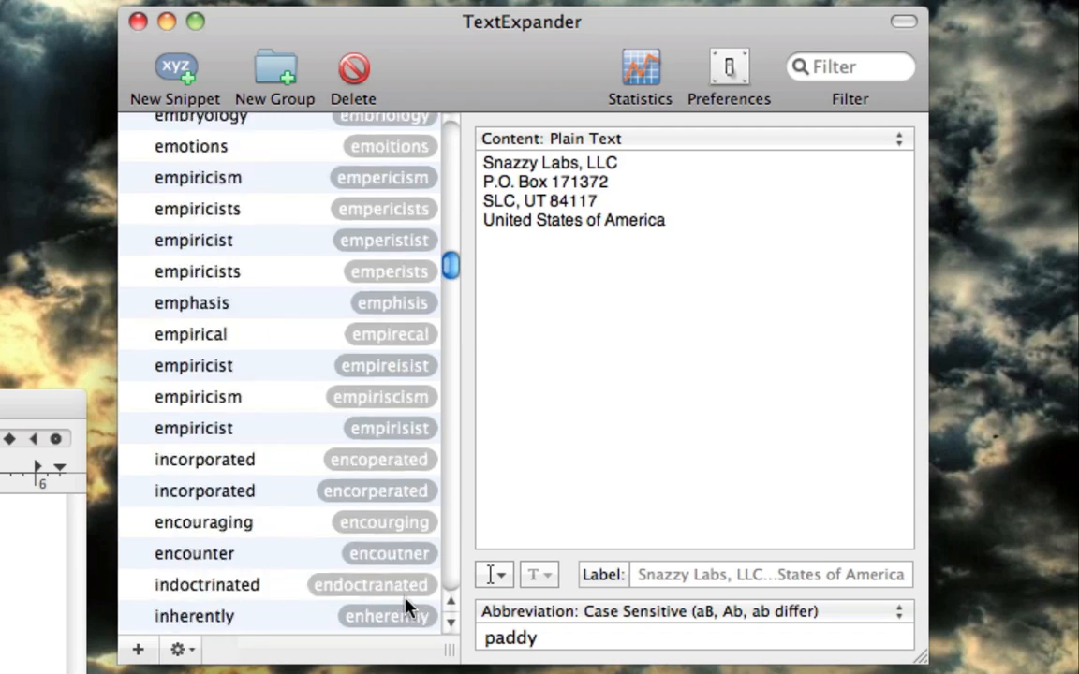
pyautogui.scroll(-3)
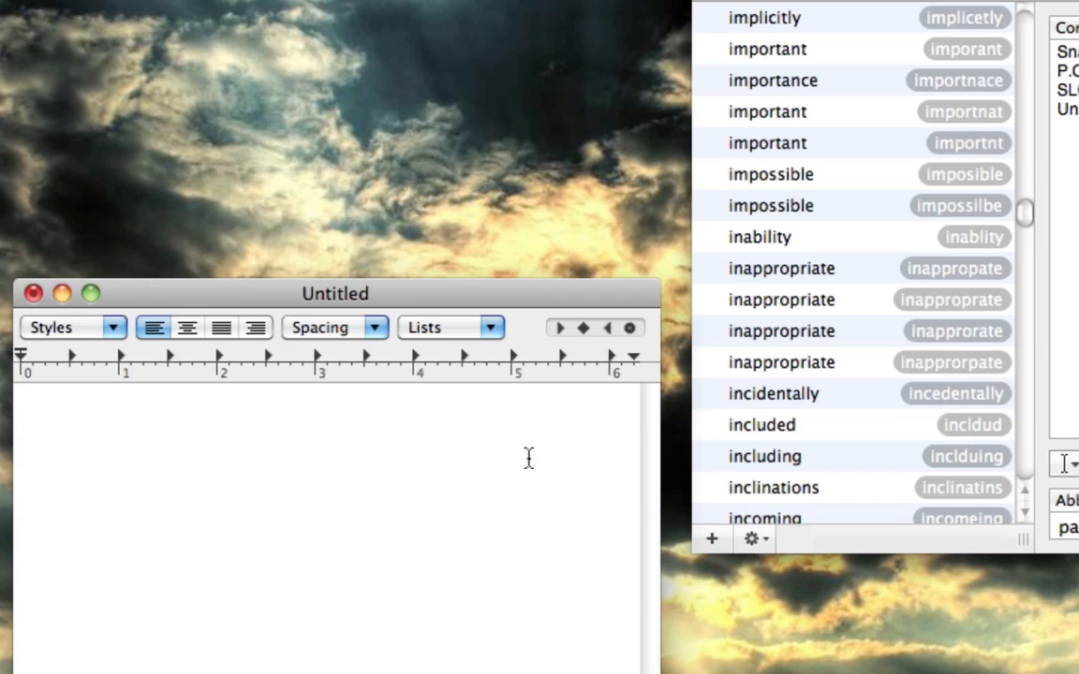
pyautogui.write('included')
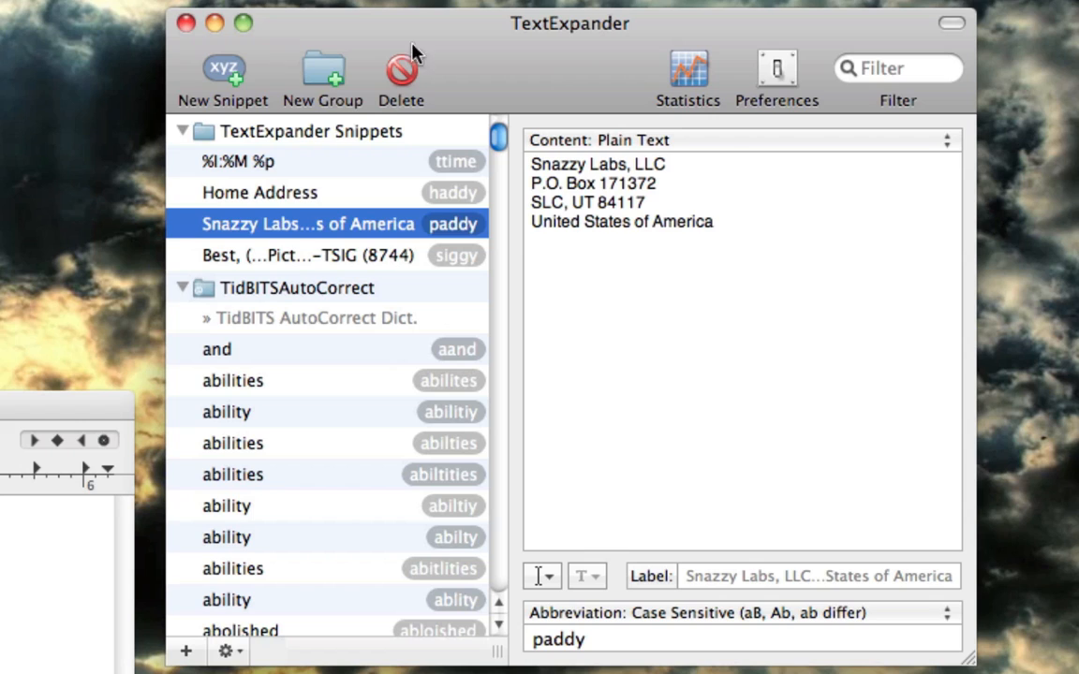
# Collapse TidBITSAutoCorrect so only the four personal snippets are listed
pyautogui.click(183, 287)
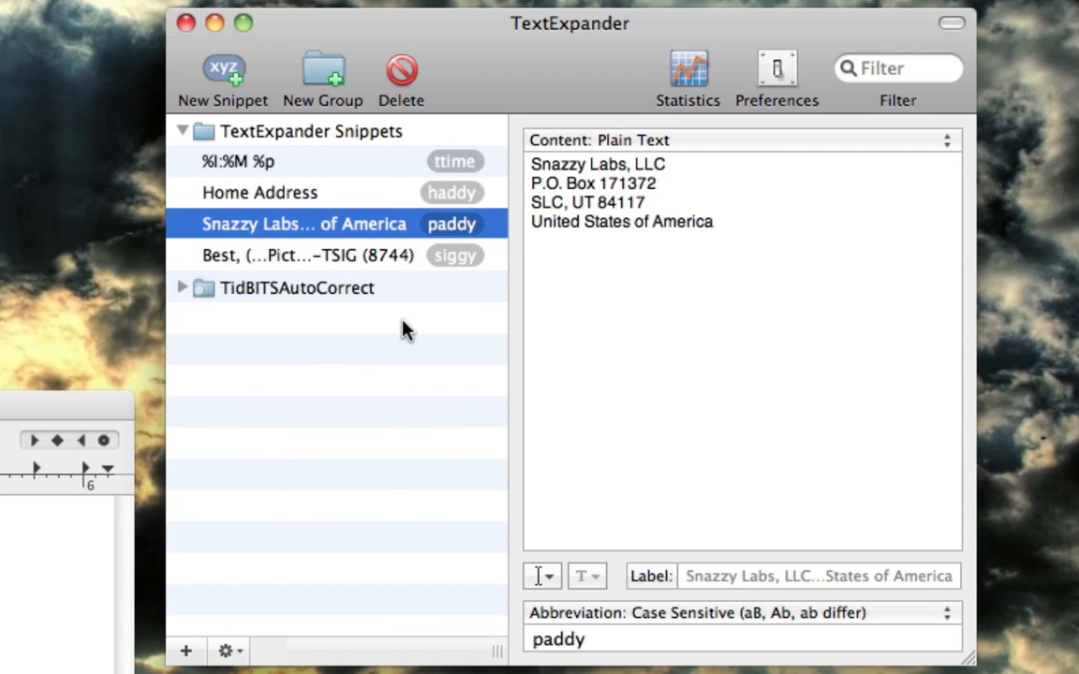
pyautogui.moveTo(302, 270)
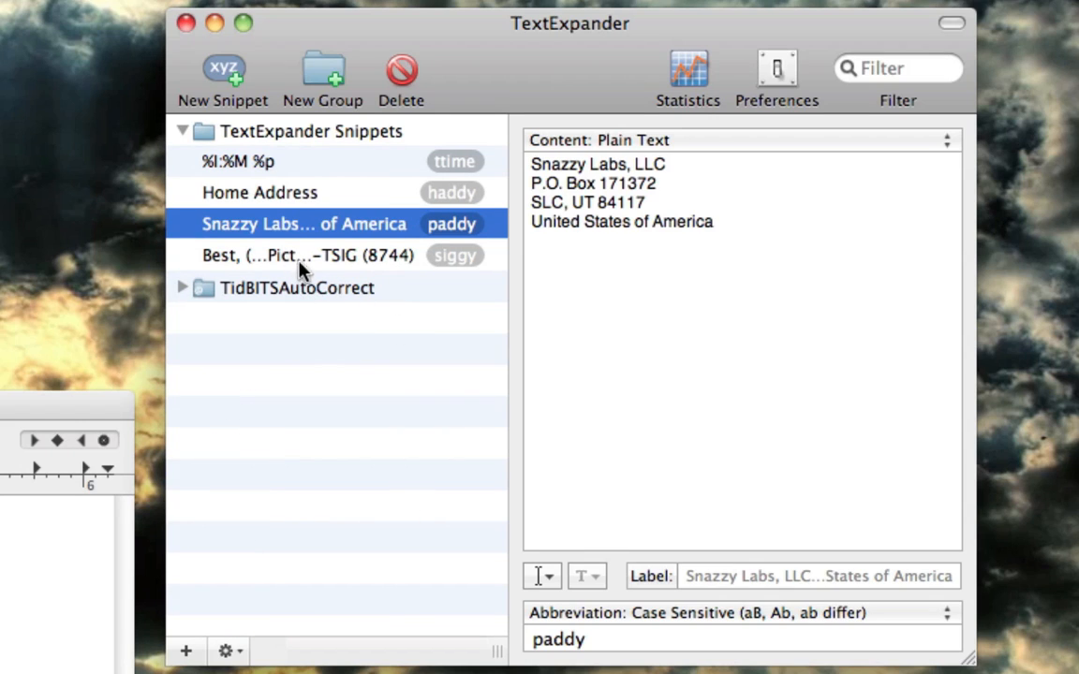
pyautogui.moveTo(257, 167)
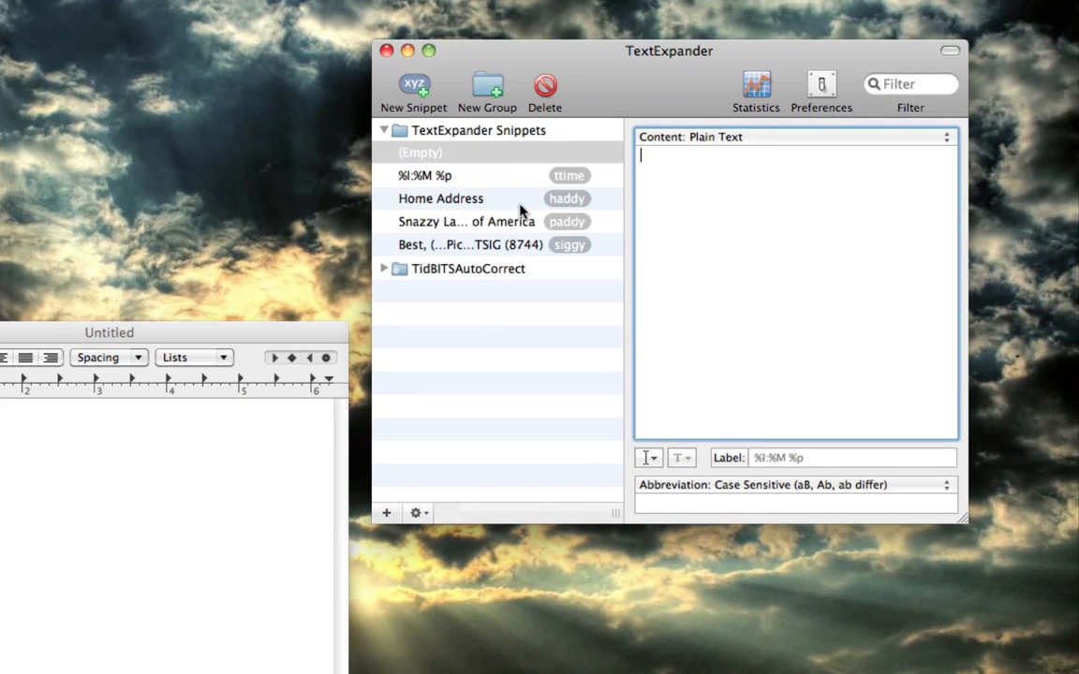
# Insert month, day and year placeholders forming '%B %d, %Y' and set abbreviation ddate
pyautogui.click(646, 458)
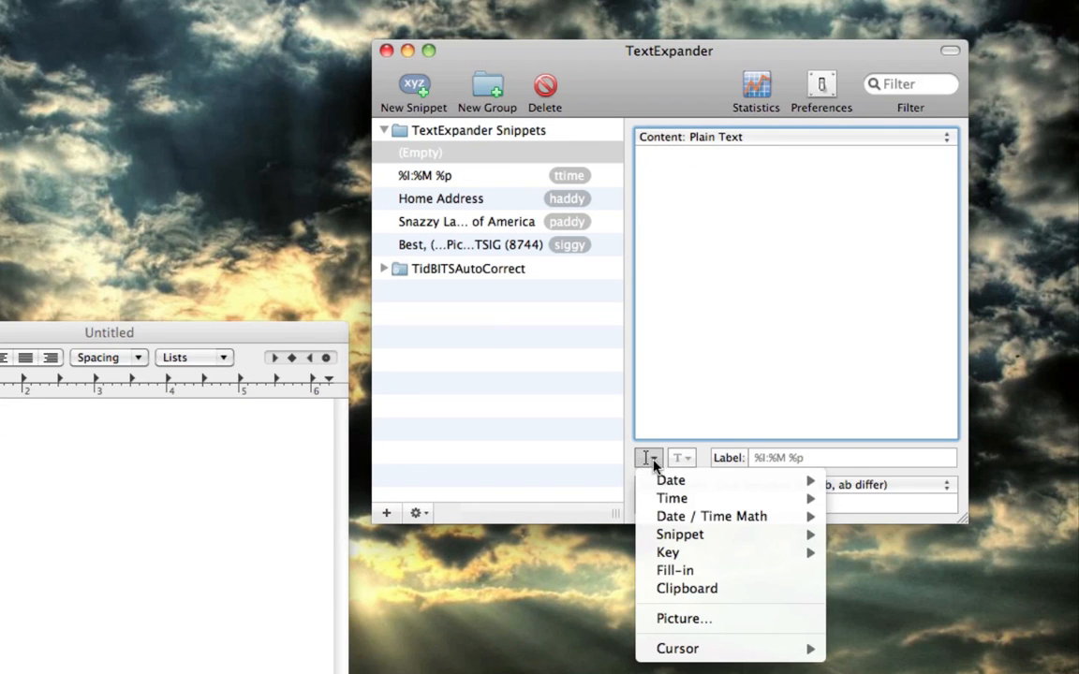
pyautogui.moveTo(670, 479)
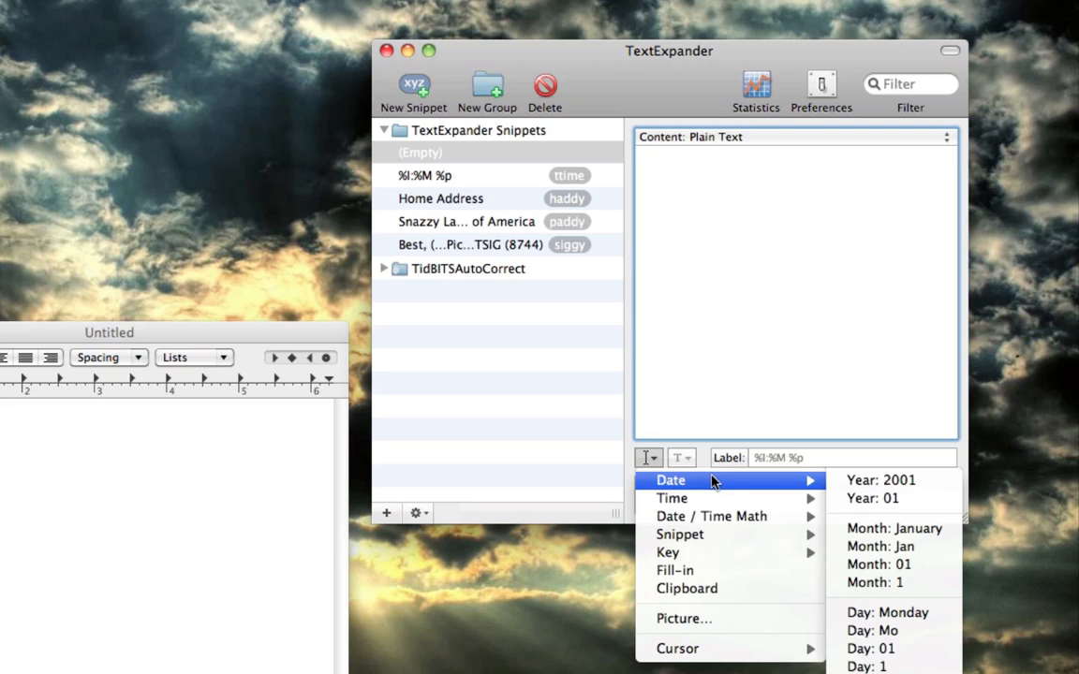
pyautogui.moveTo(879, 564)
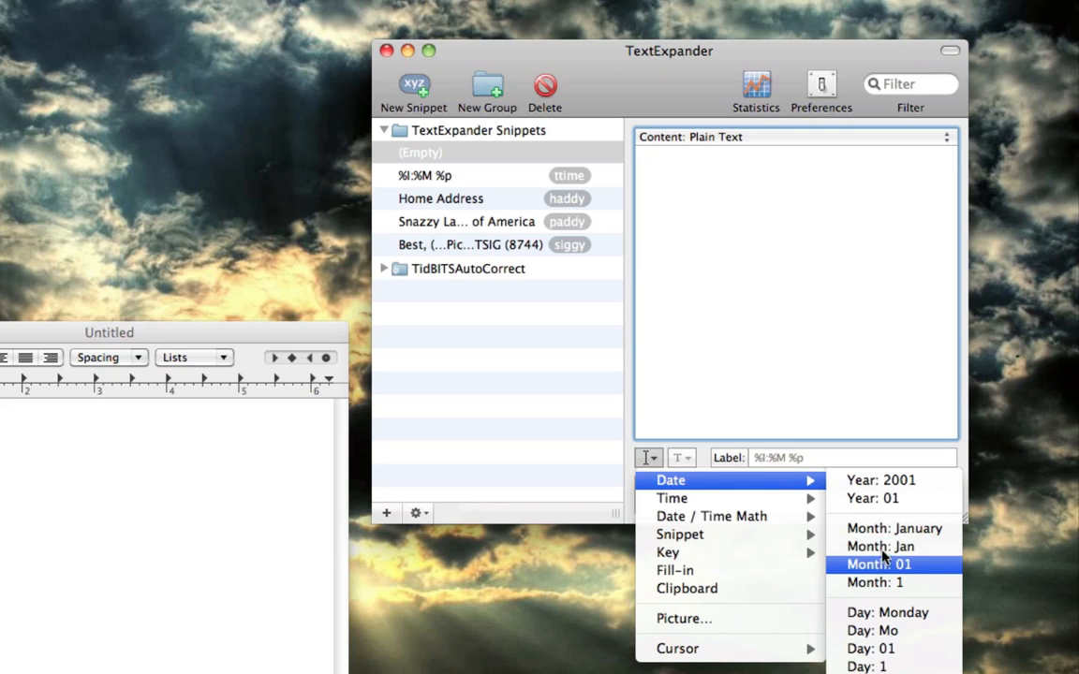
pyautogui.moveTo(894, 528)
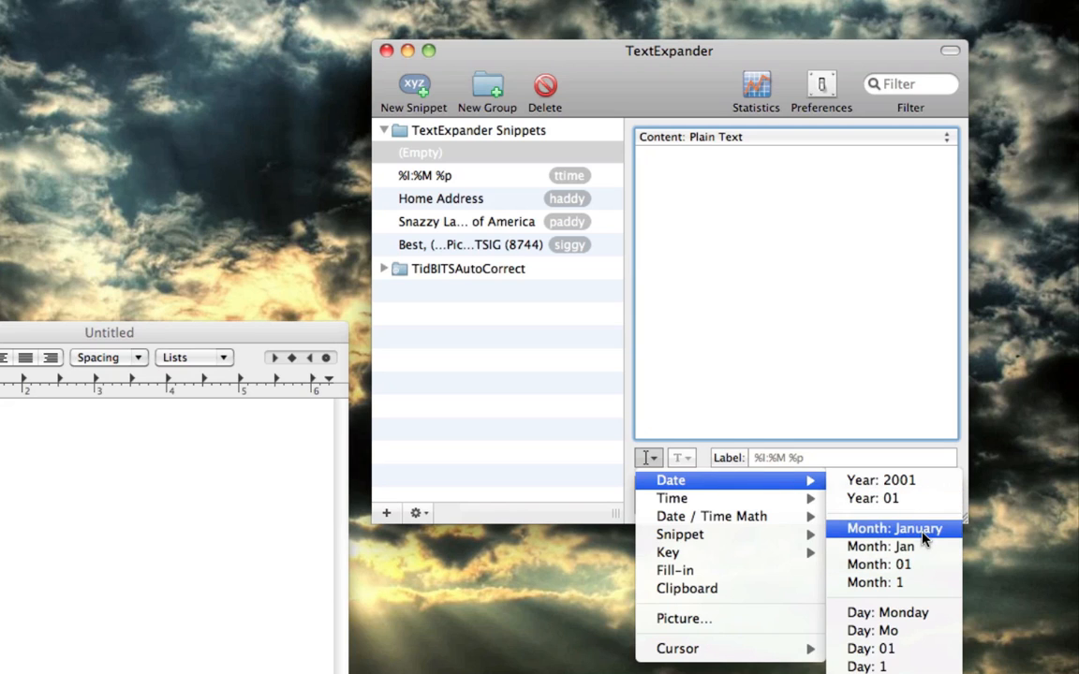
pyautogui.click(893, 529)
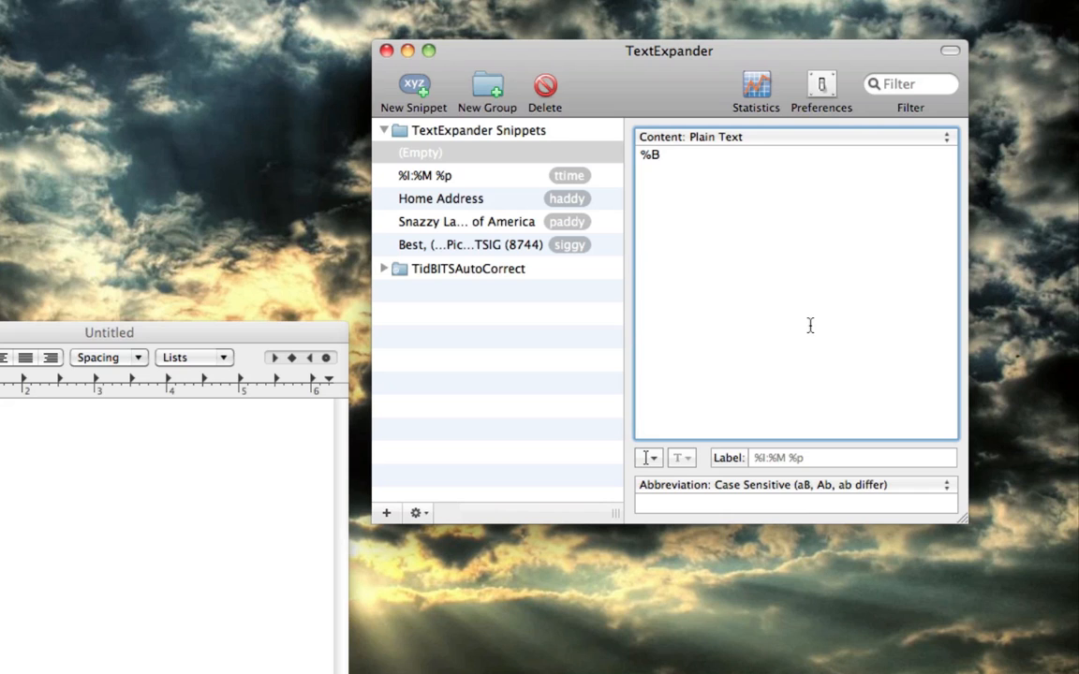
pyautogui.click(648, 457)
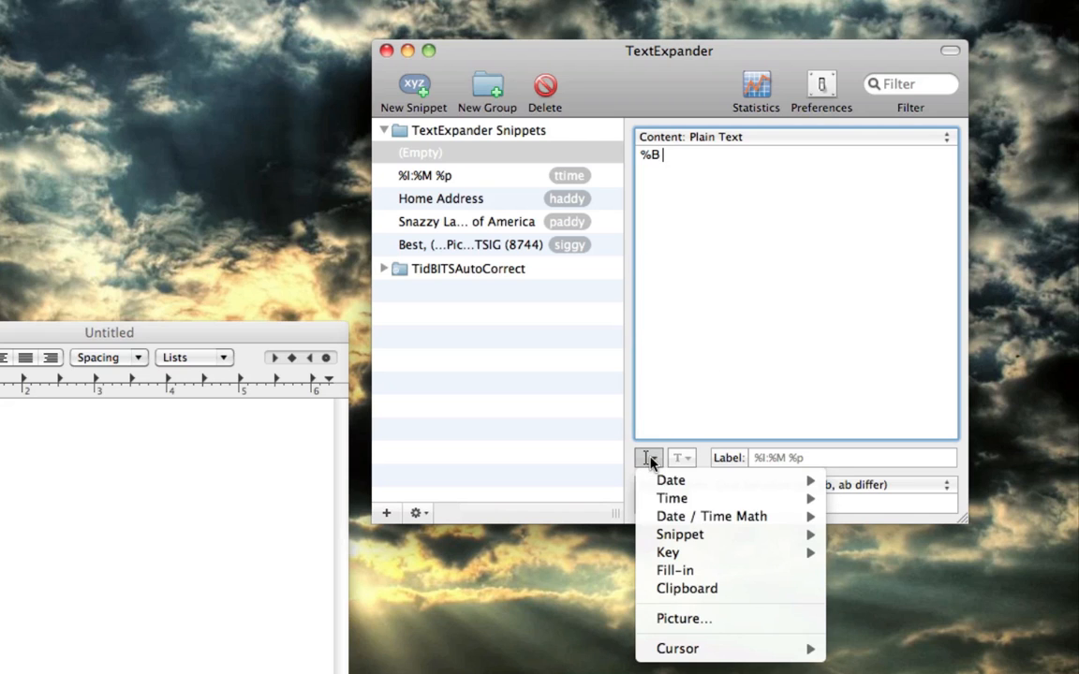
pyautogui.moveTo(671, 480)
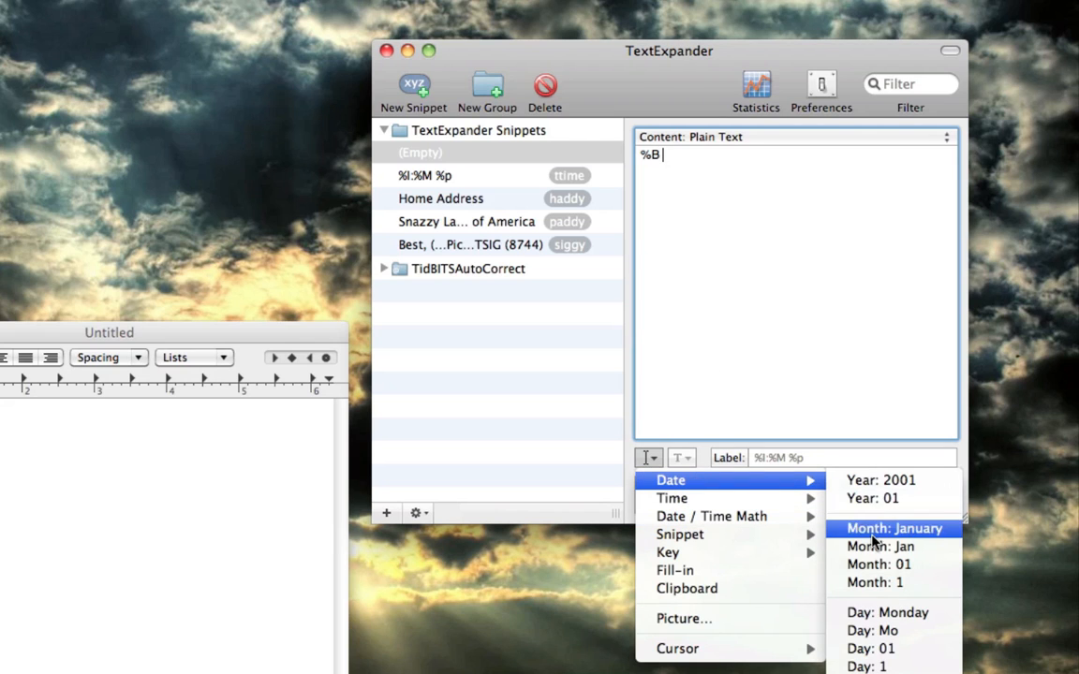
pyautogui.moveTo(871, 648)
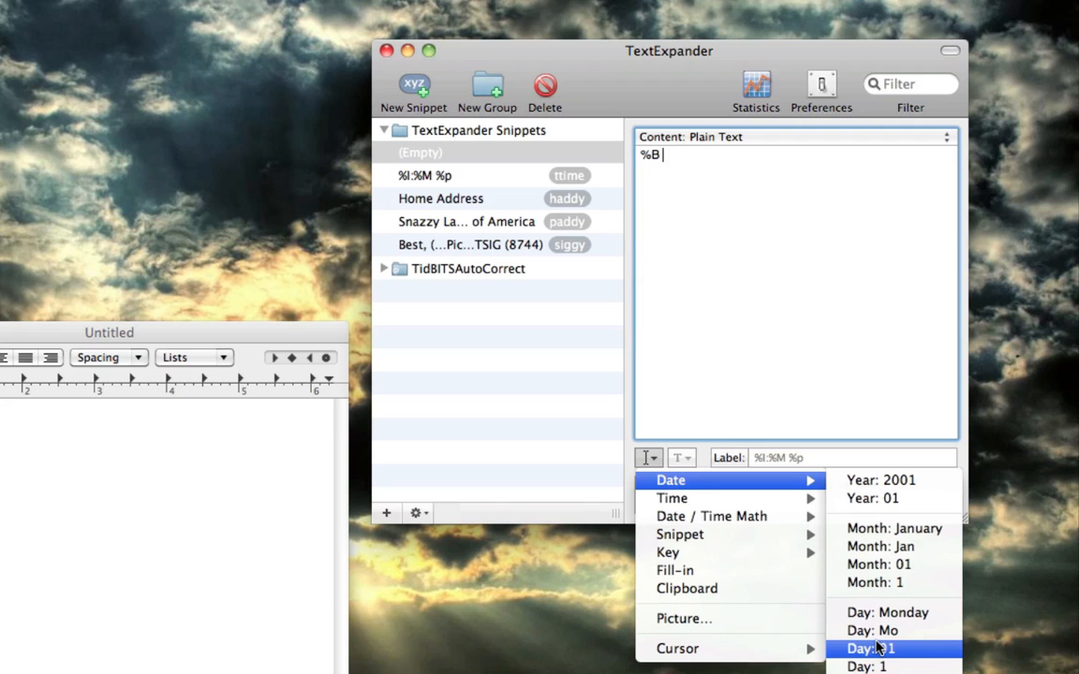
pyautogui.click(870, 648)
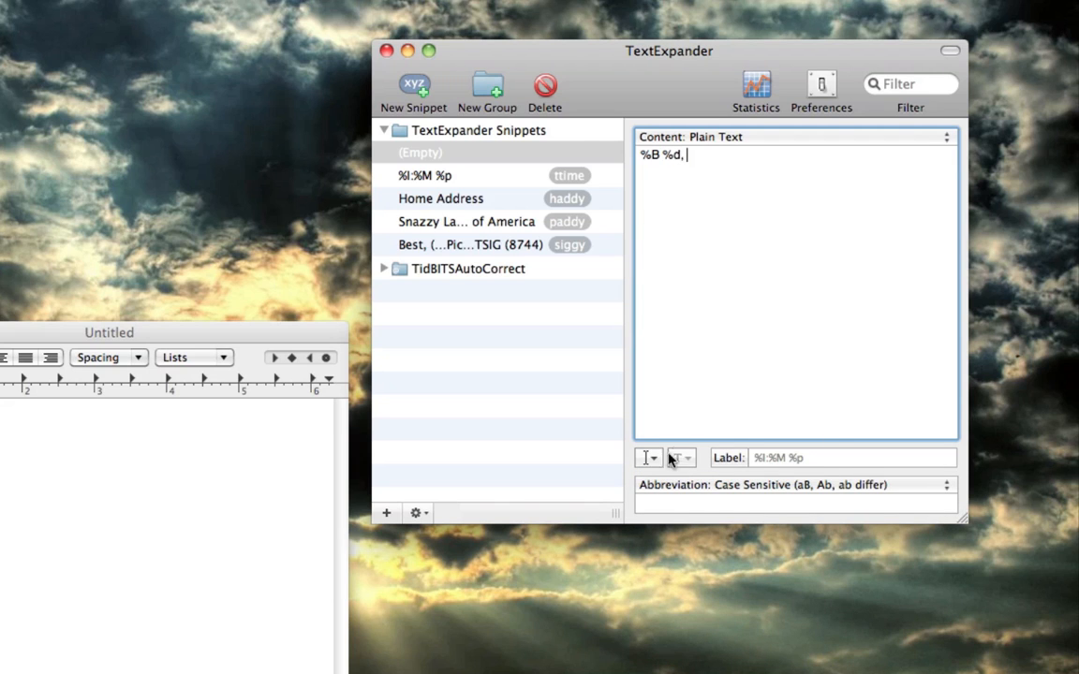
pyautogui.click(648, 458)
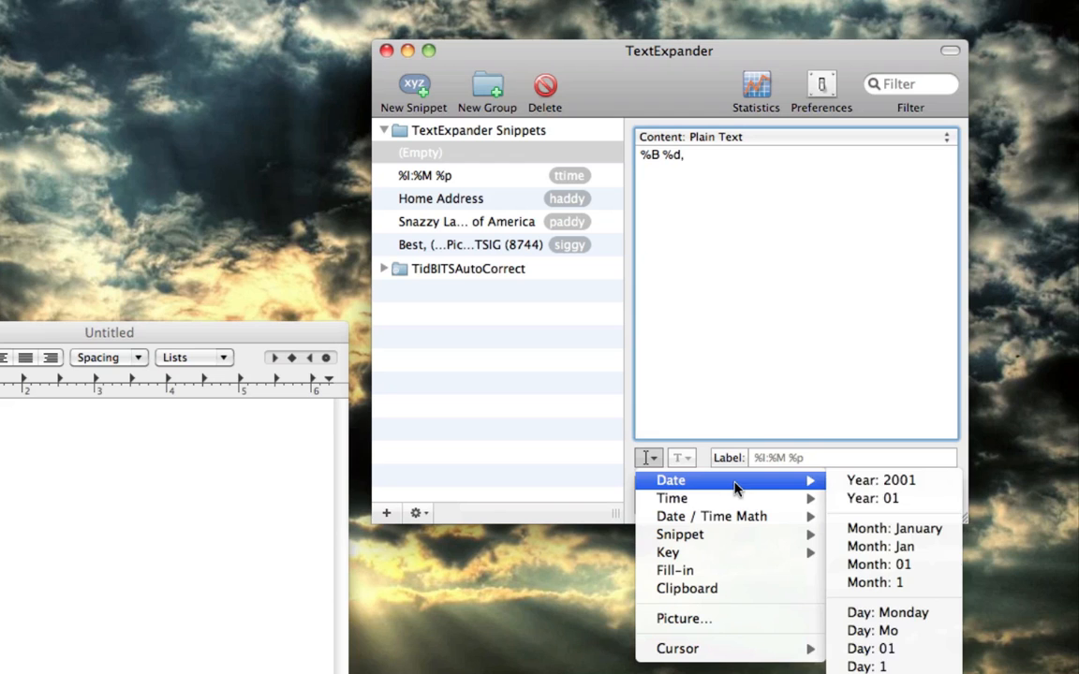
pyautogui.click(879, 480)
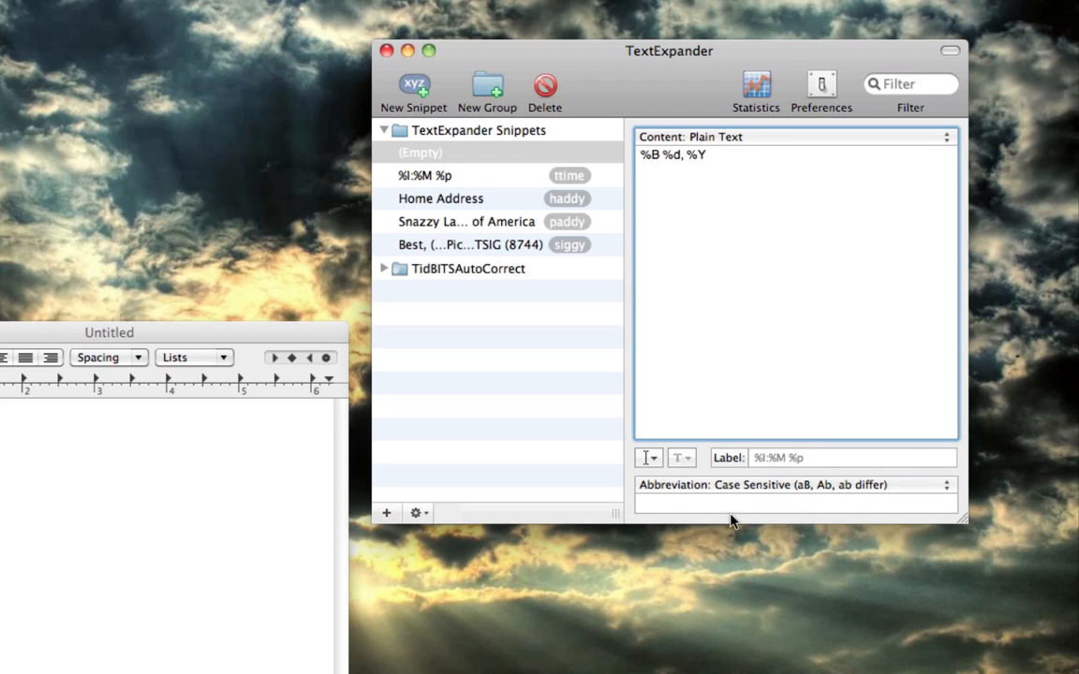
pyautogui.write('ddate')
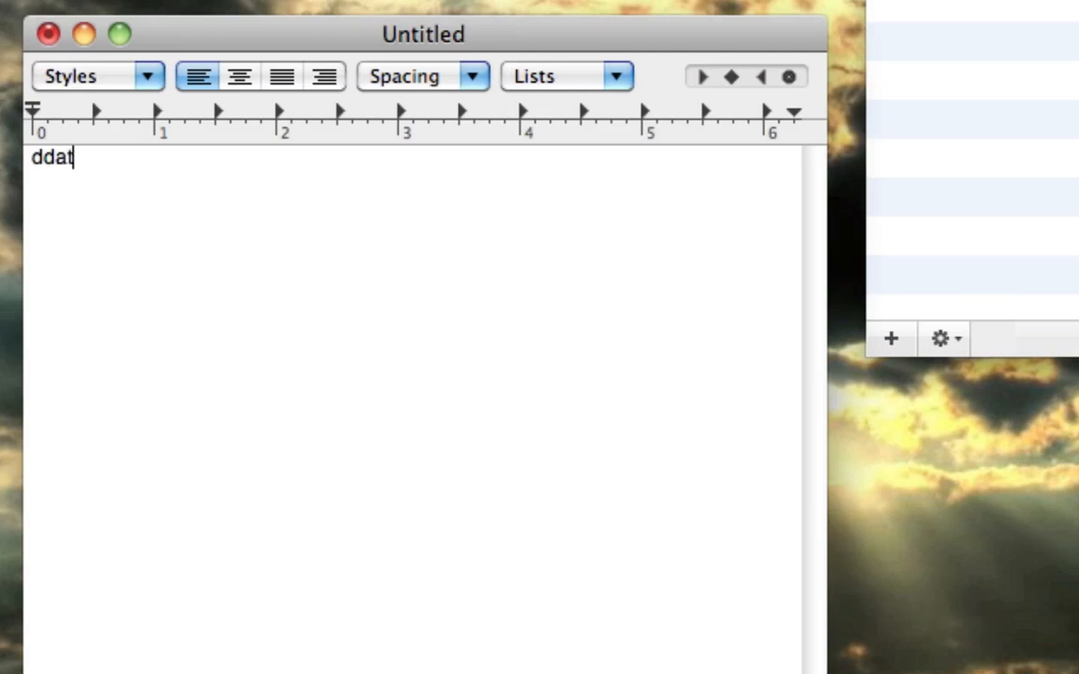
# Type ddate in the TextEdit document so it expands to 'May 26, 2011'
pyautogui.write('May 26, 2011')
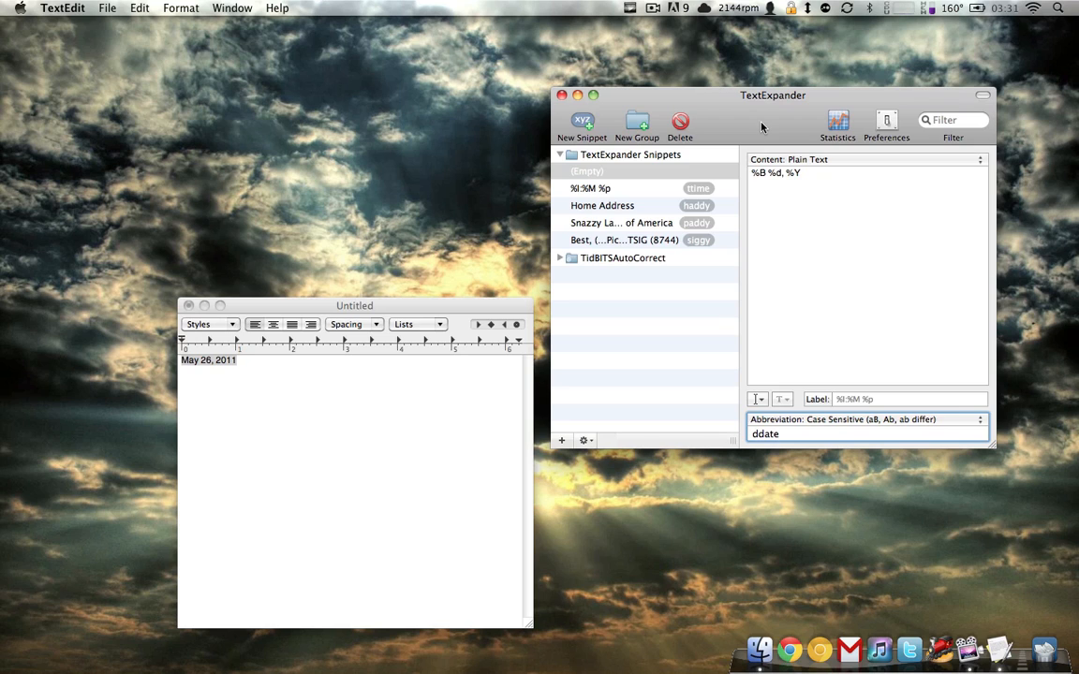
pyautogui.moveTo(637, 260)
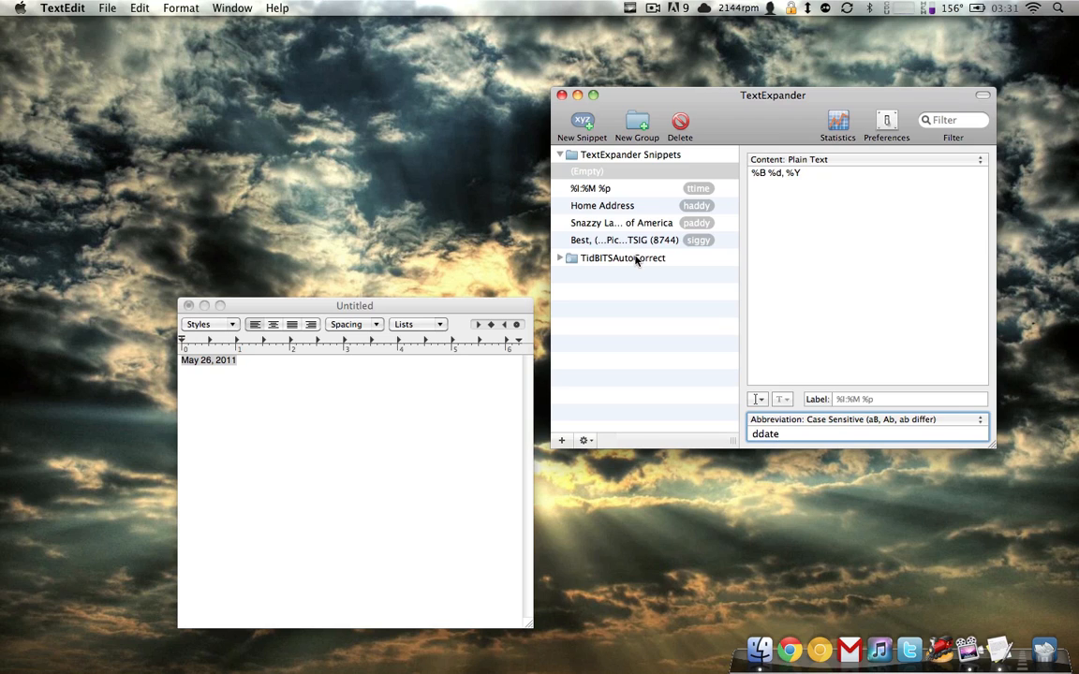